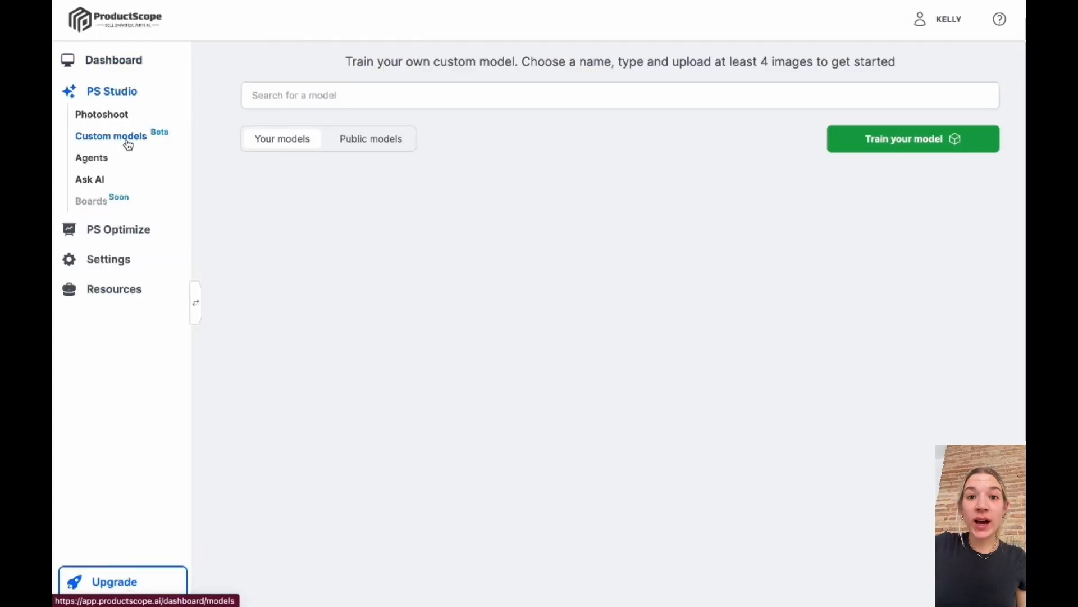
Step: Start training a Product custom model named Warby Parker Glasses and upload six glasses photos
click(913, 138)
text(Warby Parker Glasses)
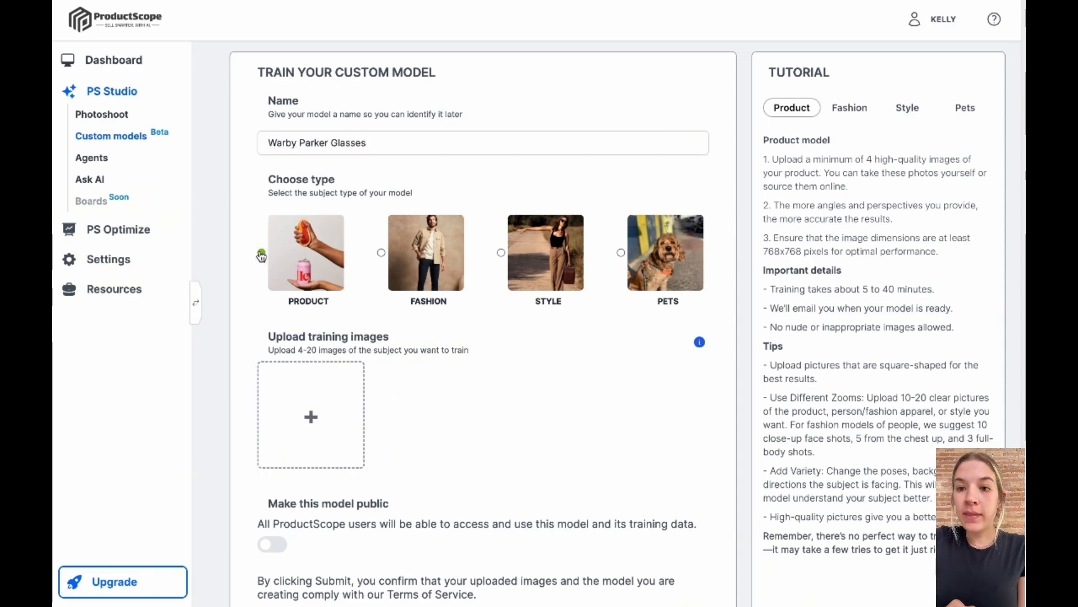
click(310, 417)
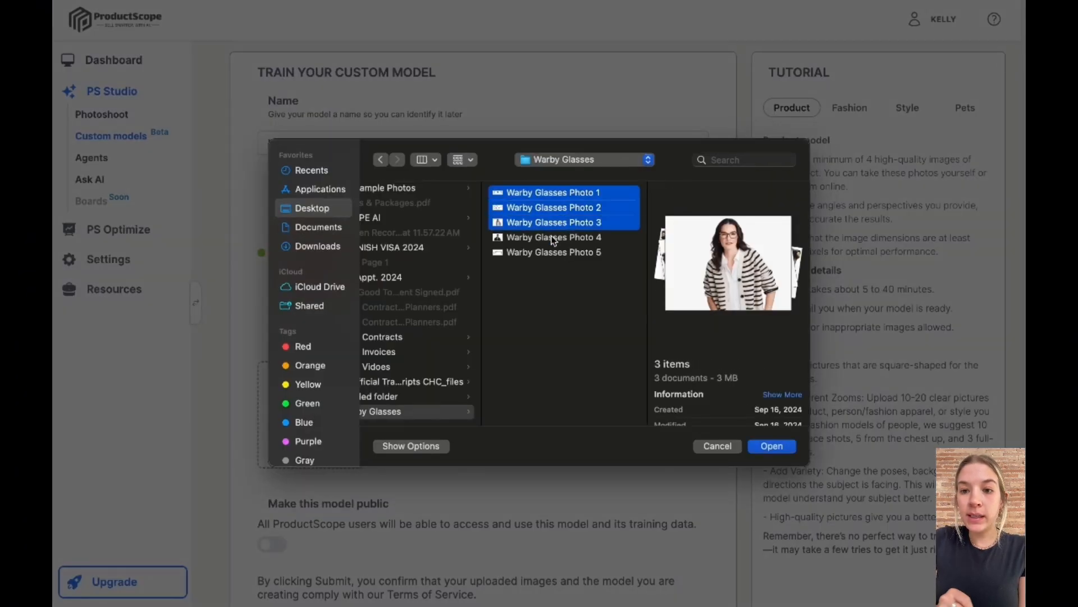
click(771, 445)
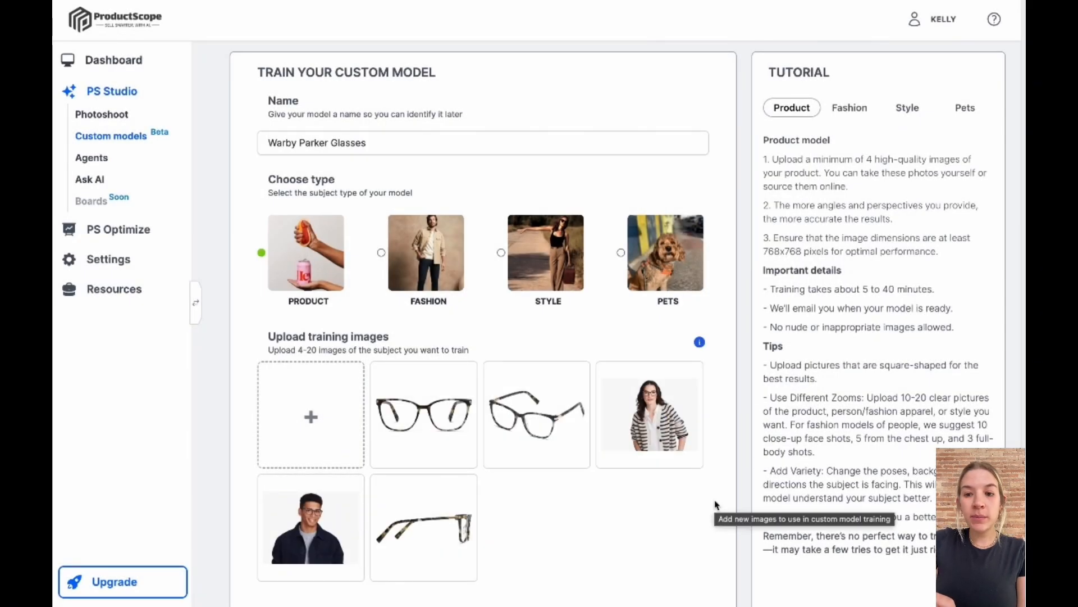
Step: Make the model public, submit it for training, and open the ready model's generator
scroll(down, 3)
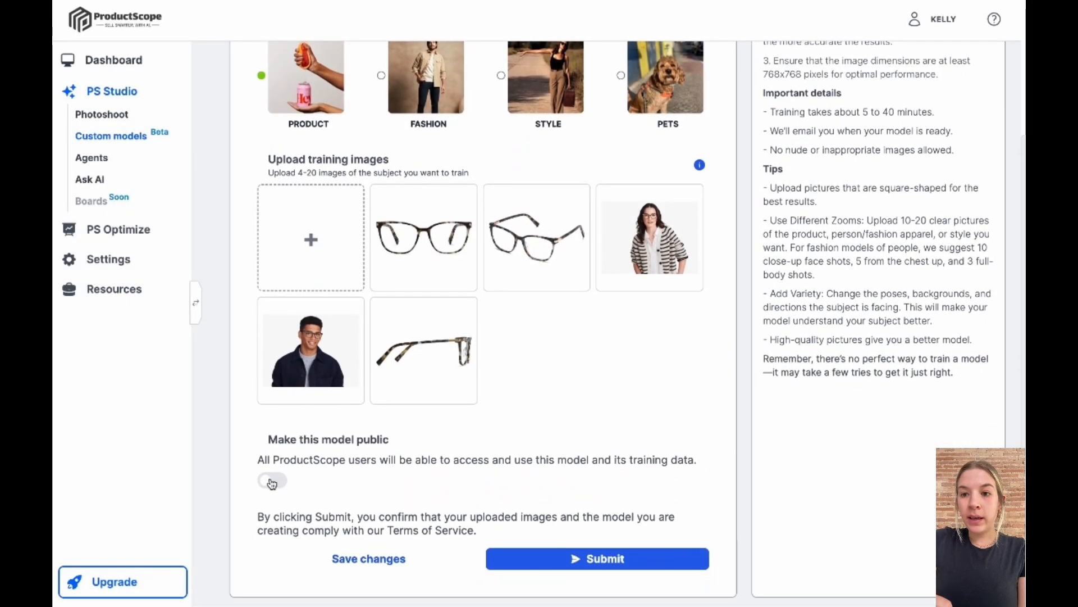
click(596, 557)
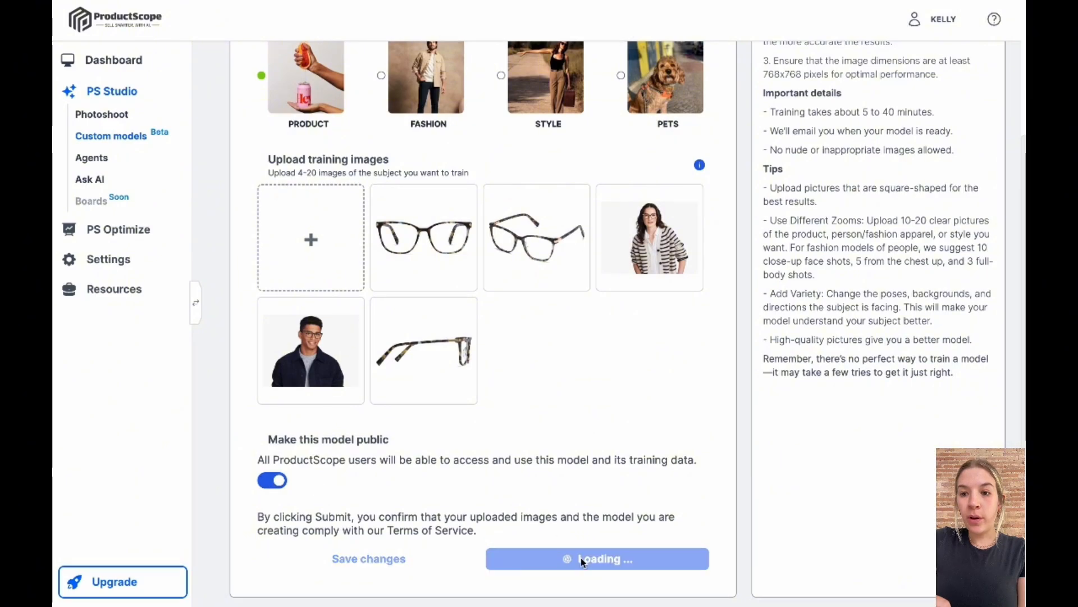
click(596, 558)
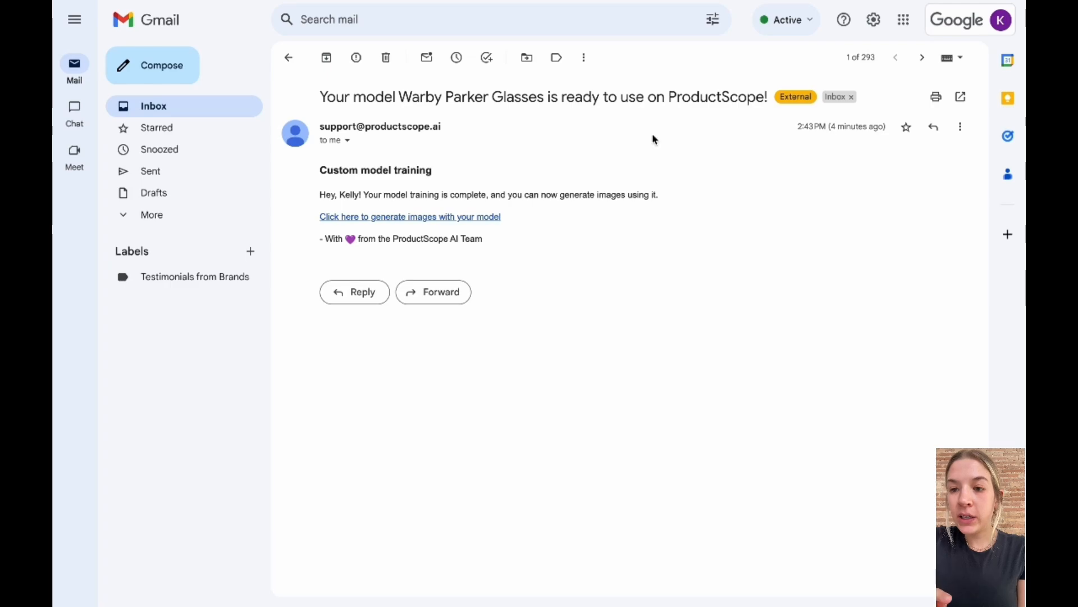
click(410, 216)
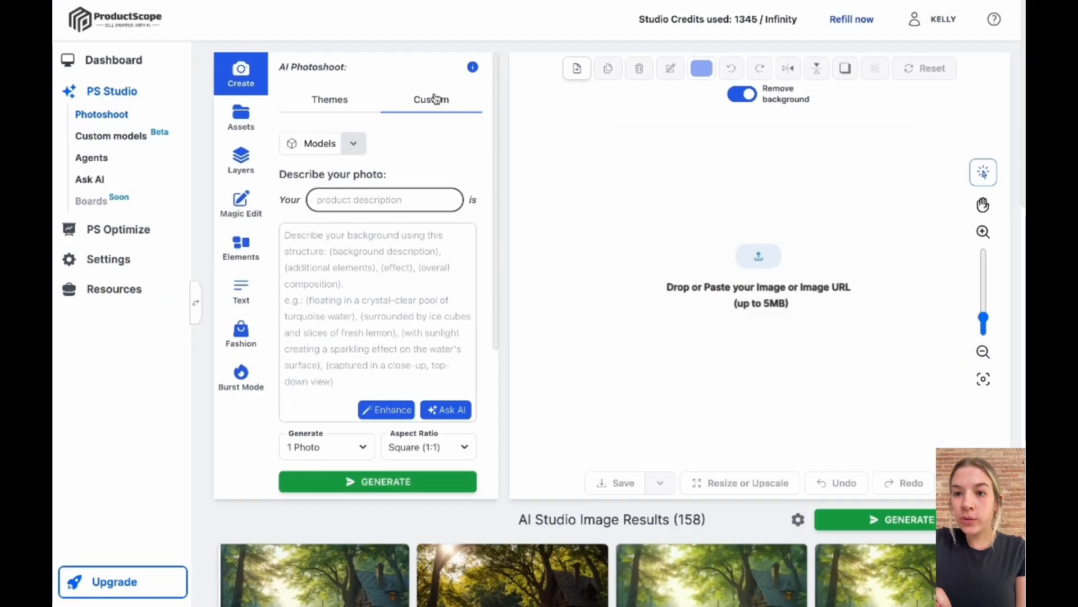
Step: Use Warby Parker Glasses with prompt 'on a female model, white studio background, product lifestyle photoshoot'
click(352, 143)
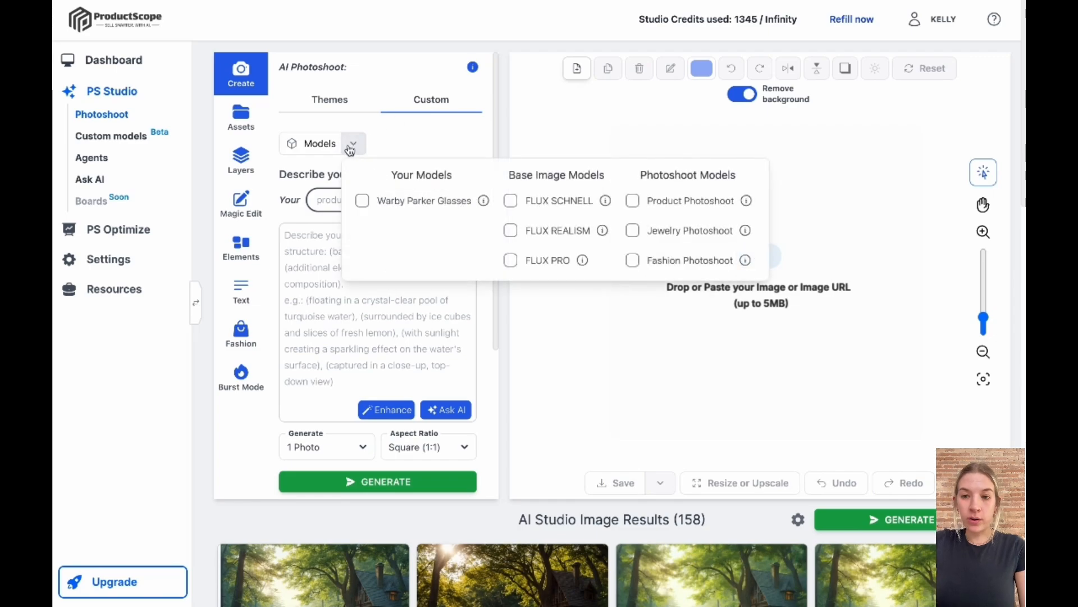
click(363, 199)
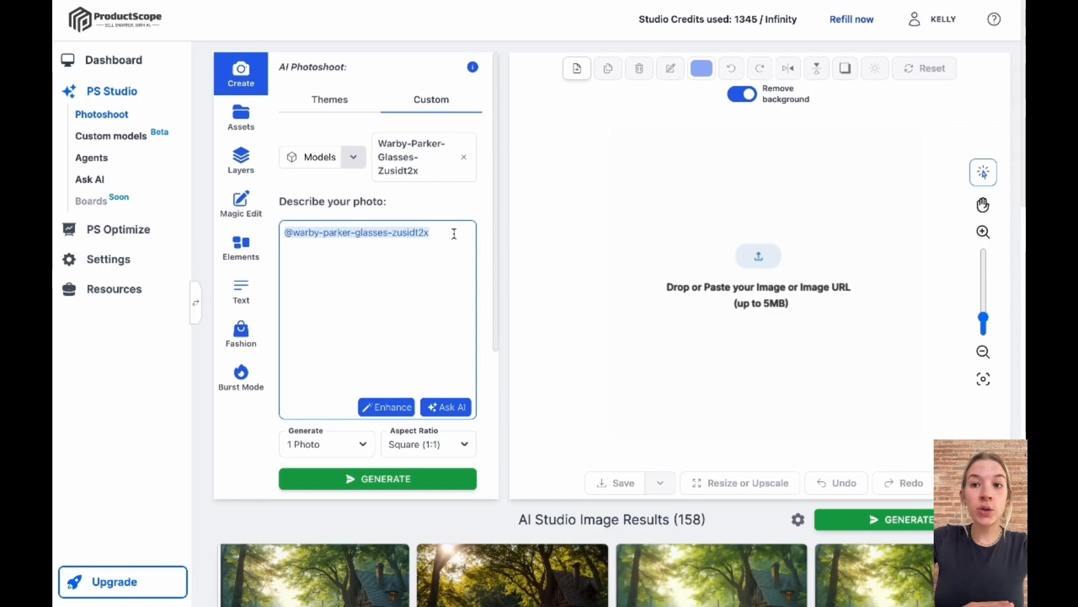
text(on a female model)
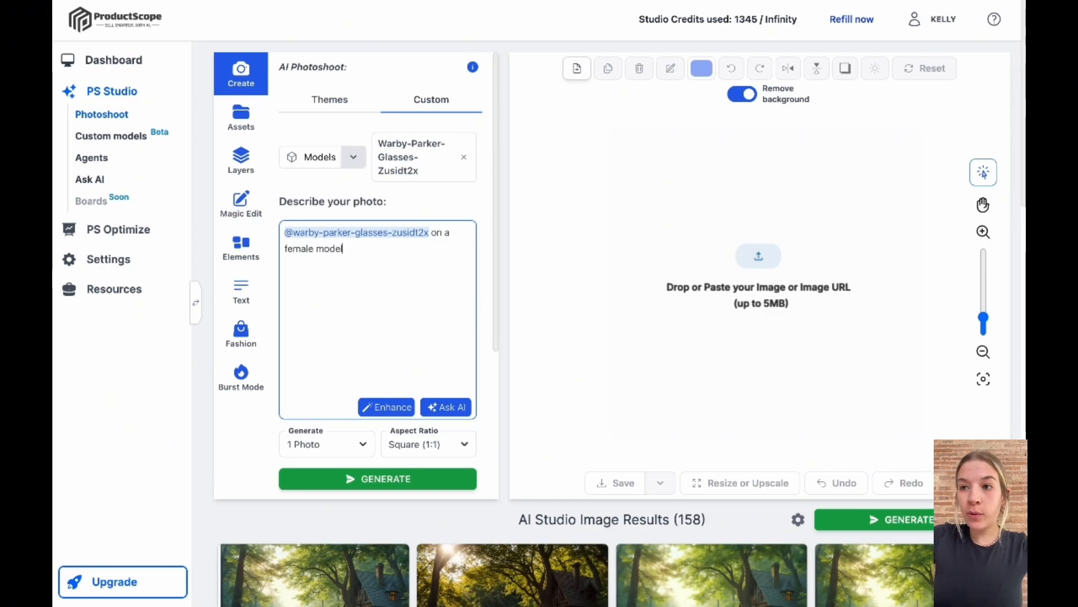
text(, white studio background, produ)
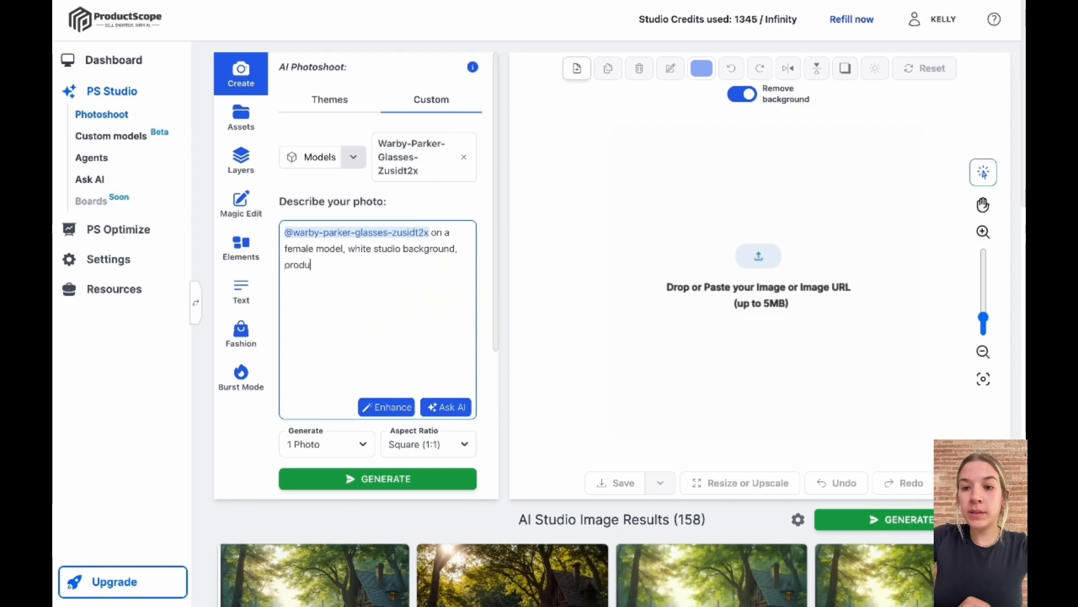
text(ct lifestyle photoshoot)
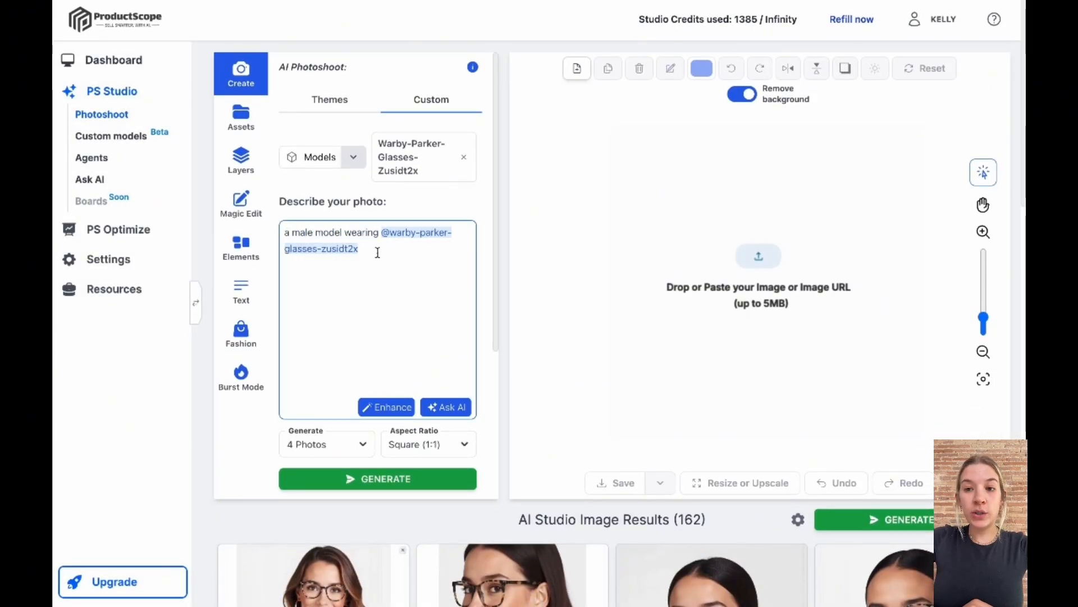
Step: Add 'studio background' to the male-model prompt, generate photos, and browse the results
text(, studio background, product lifestyle photoshoo)
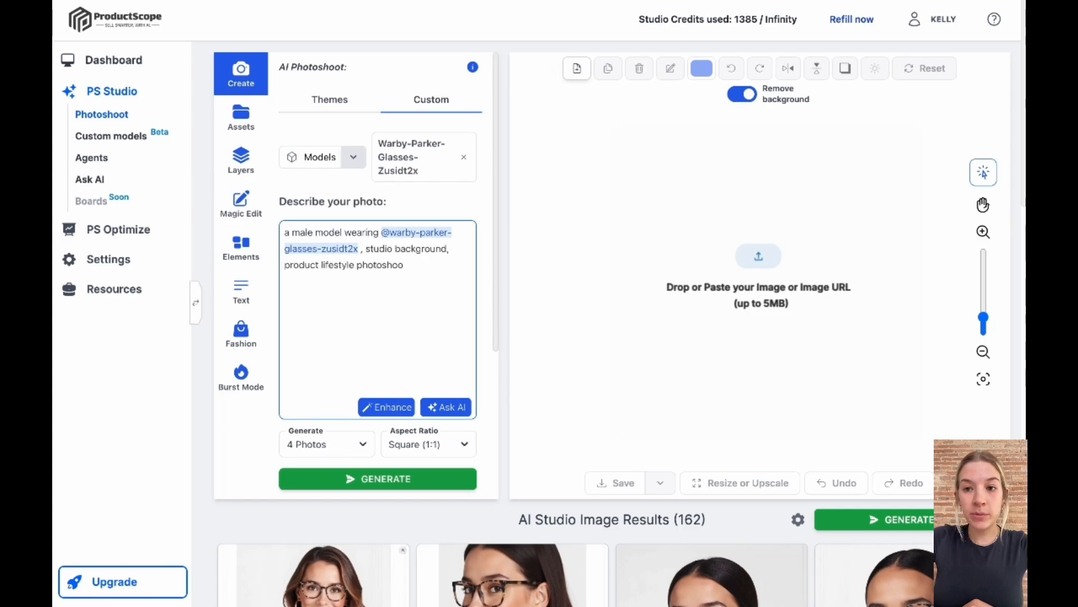
click(377, 479)
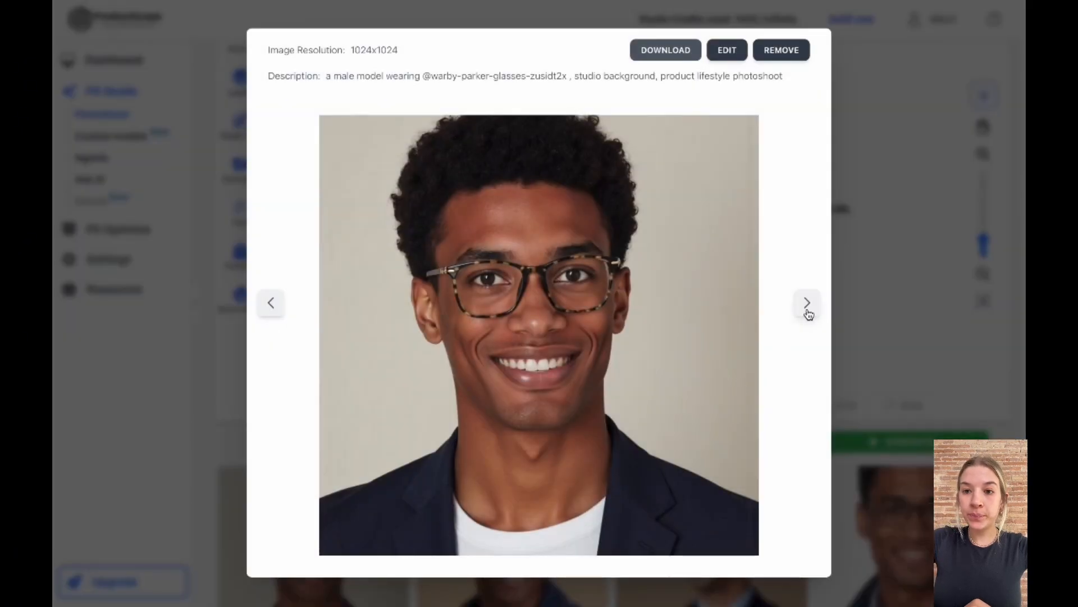
click(805, 303)
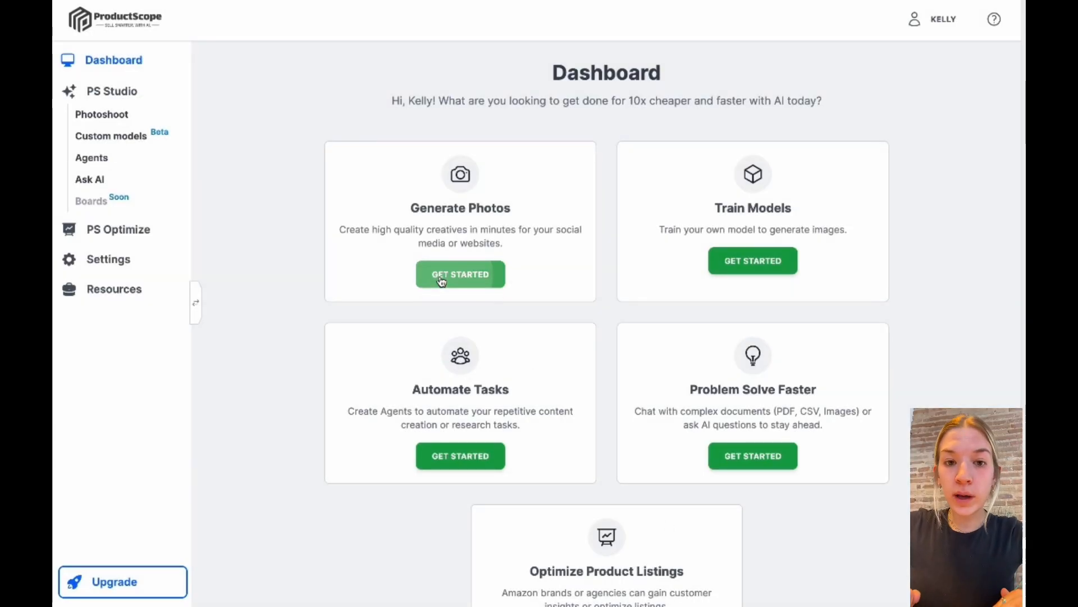
Step: Start a Generate Photos shoot and upload a product image to Assets
click(460, 273)
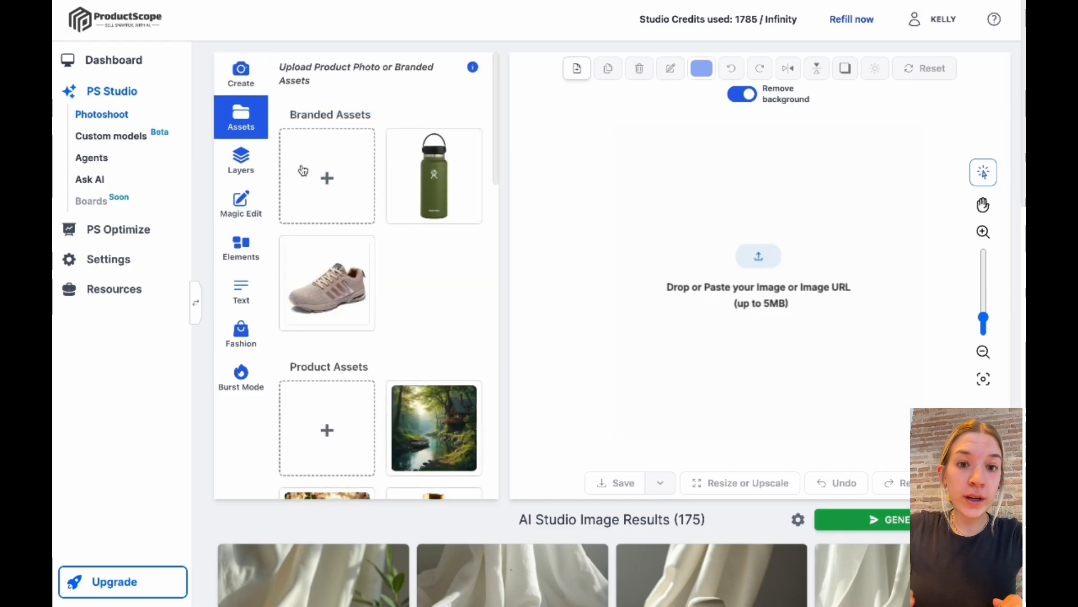
click(433, 407)
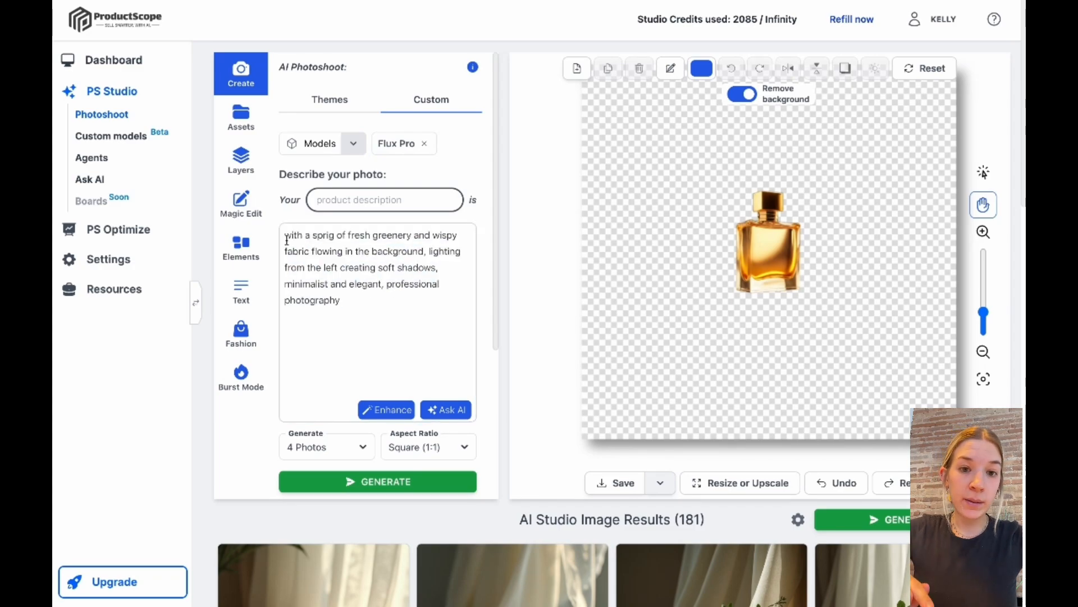
Step: Generate four perfume scenes with greenery, fabric and left lighting, and load the first onto the canvas
triple_click(372, 267)
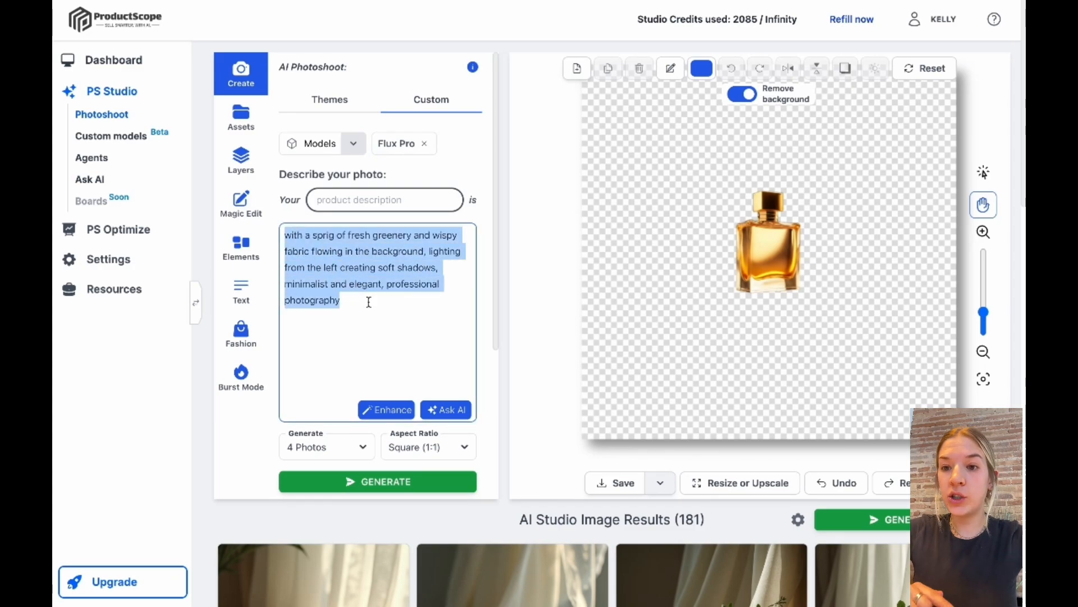
scroll(down, 3)
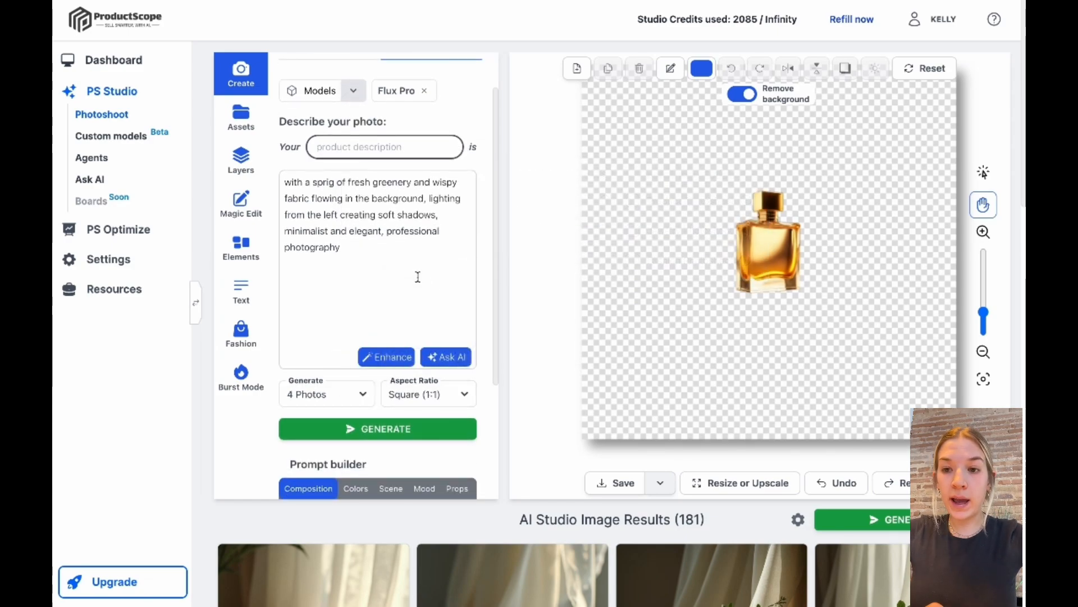
scroll(down, 3)
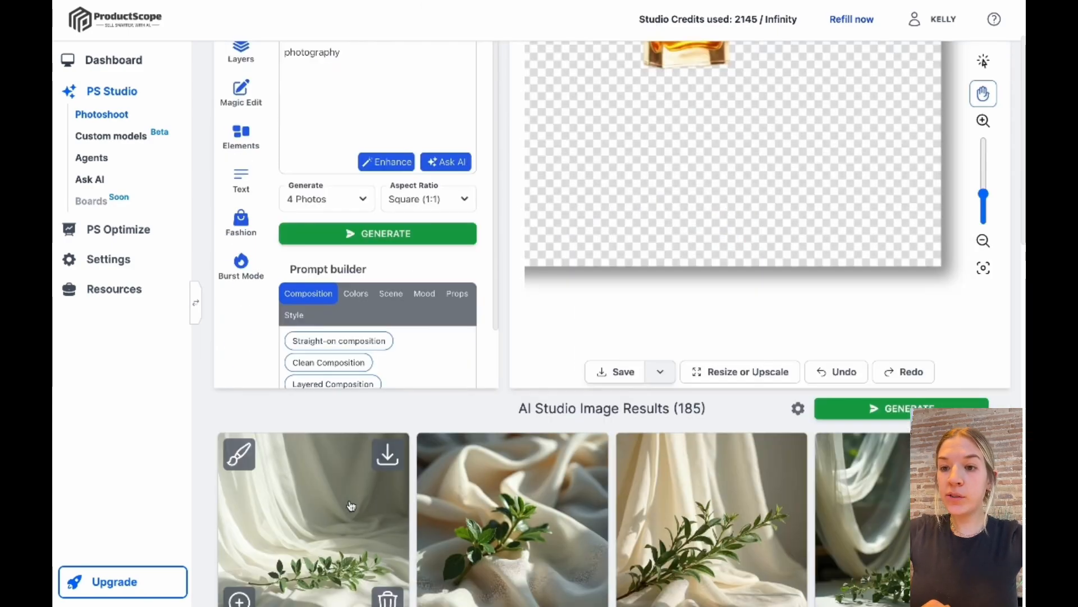
click(313, 519)
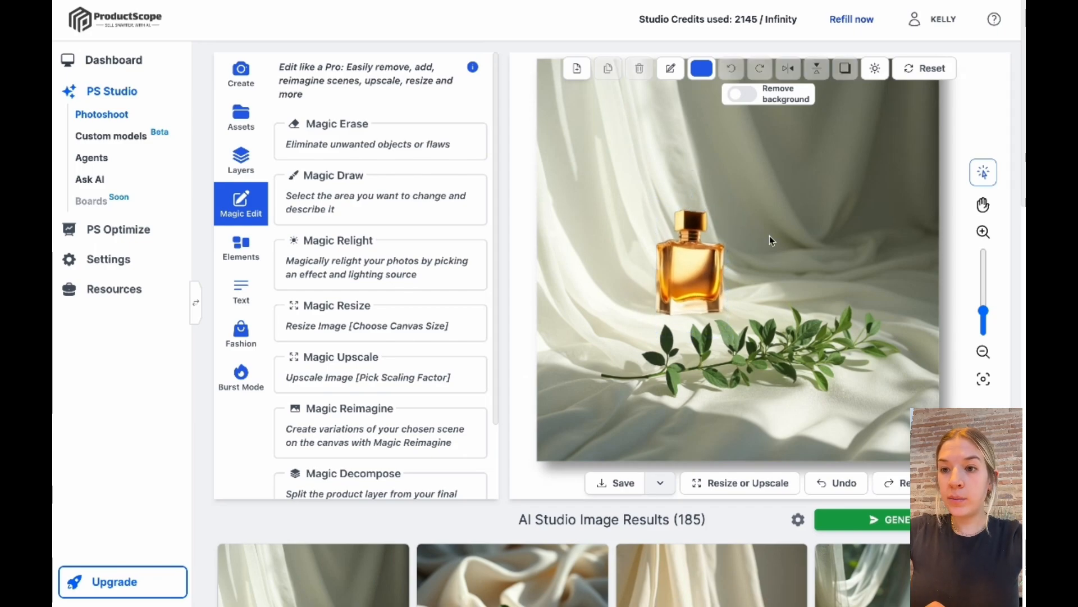
Step: Switch the description to the Product Photoshoot model, generate warmer scenes, and close the preview
click(241, 74)
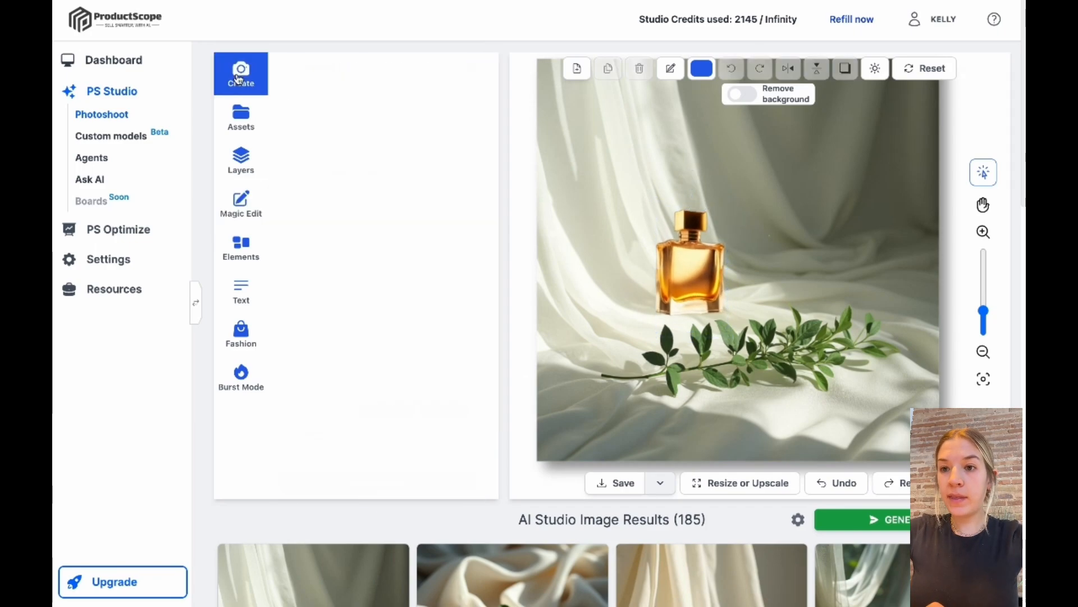
click(241, 72)
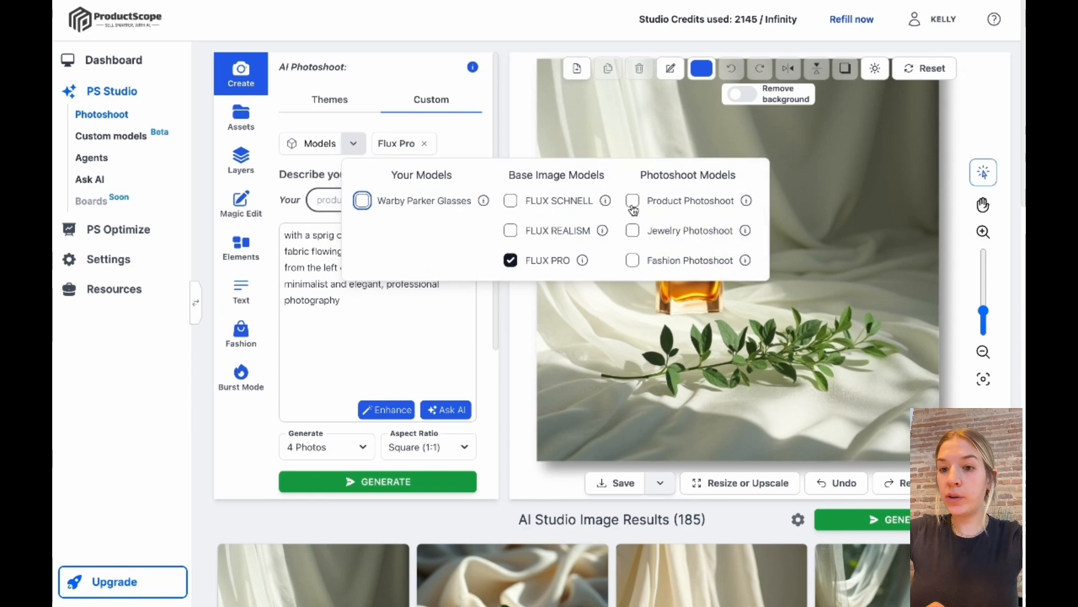
click(632, 200)
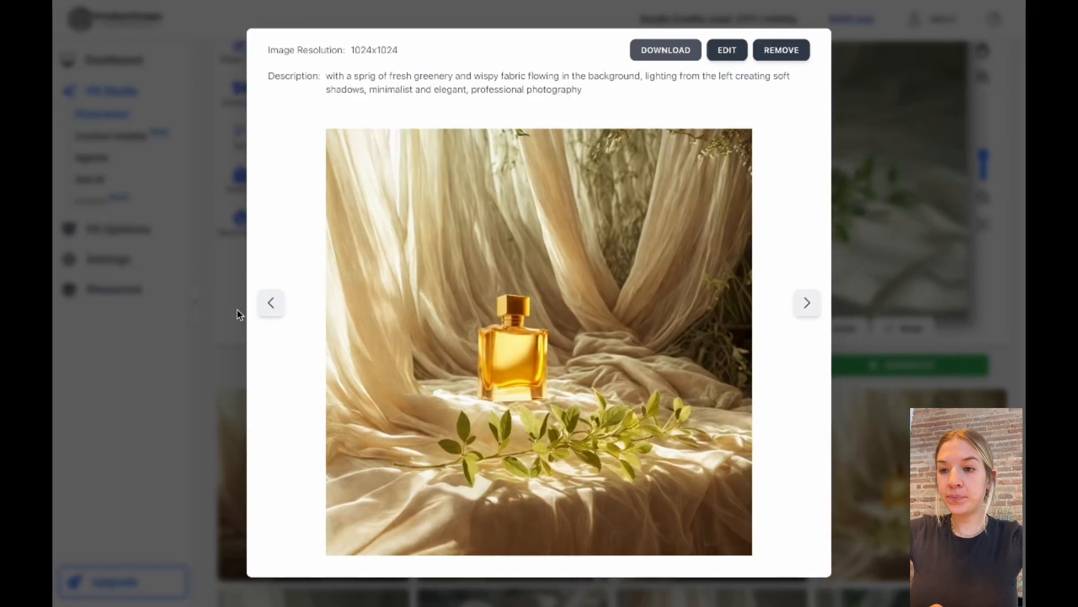
click(806, 303)
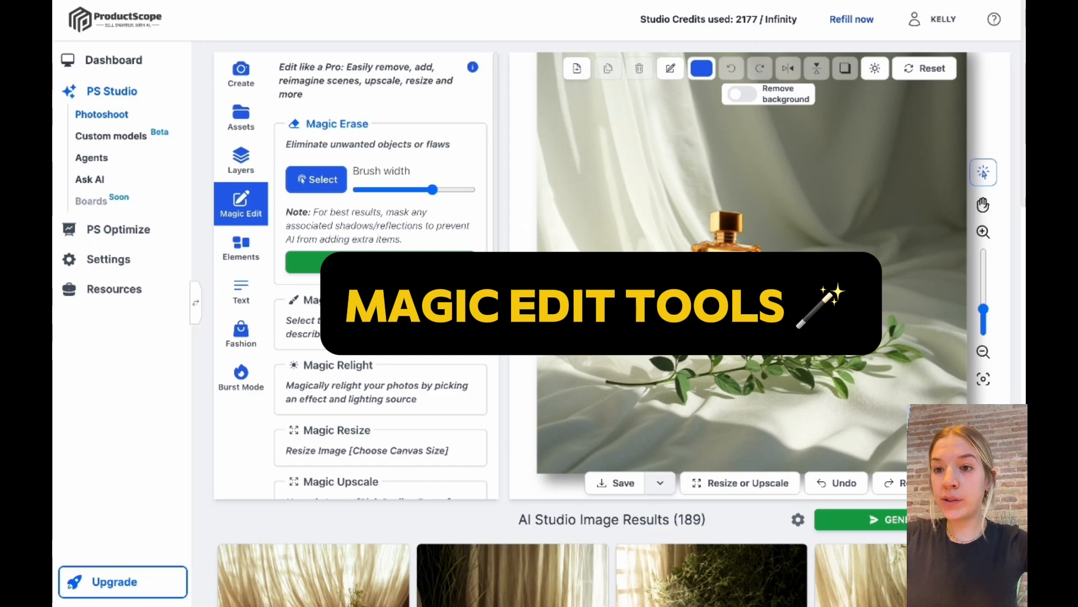
scroll(down, 3)
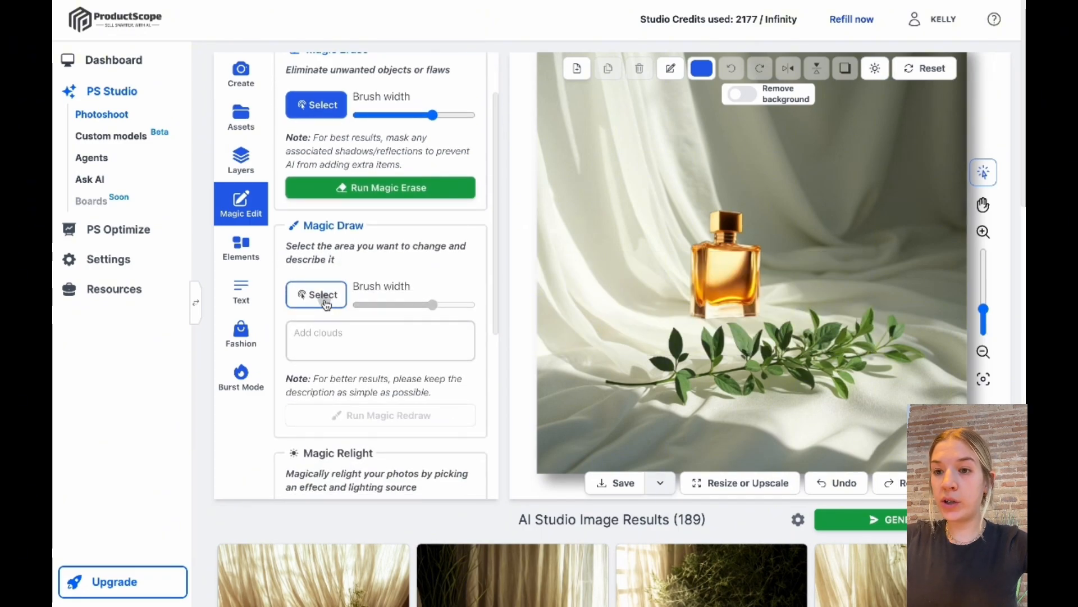
click(316, 295)
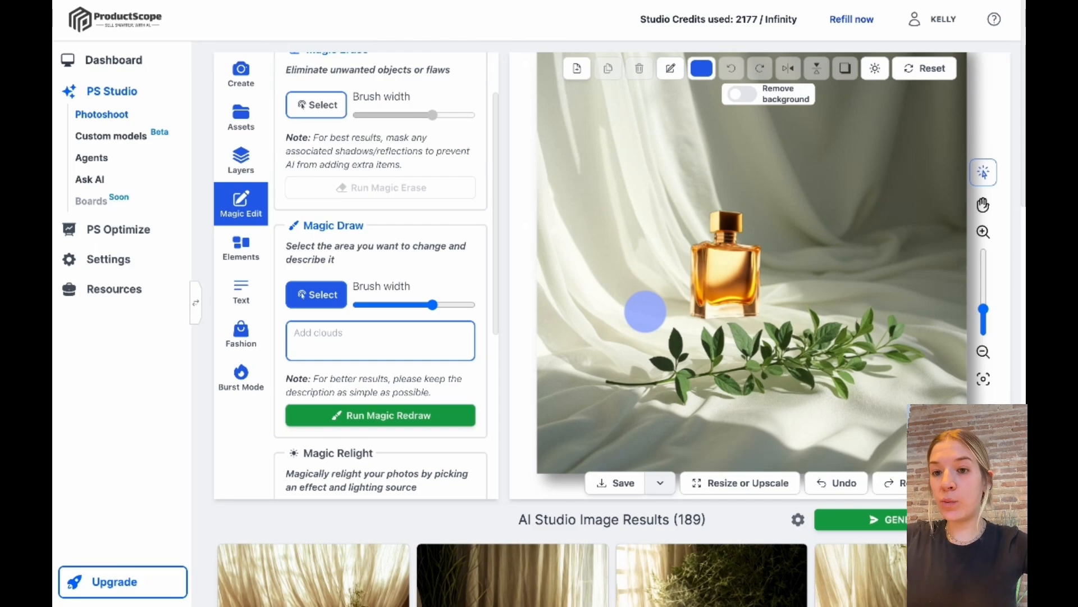
scroll(down, 3)
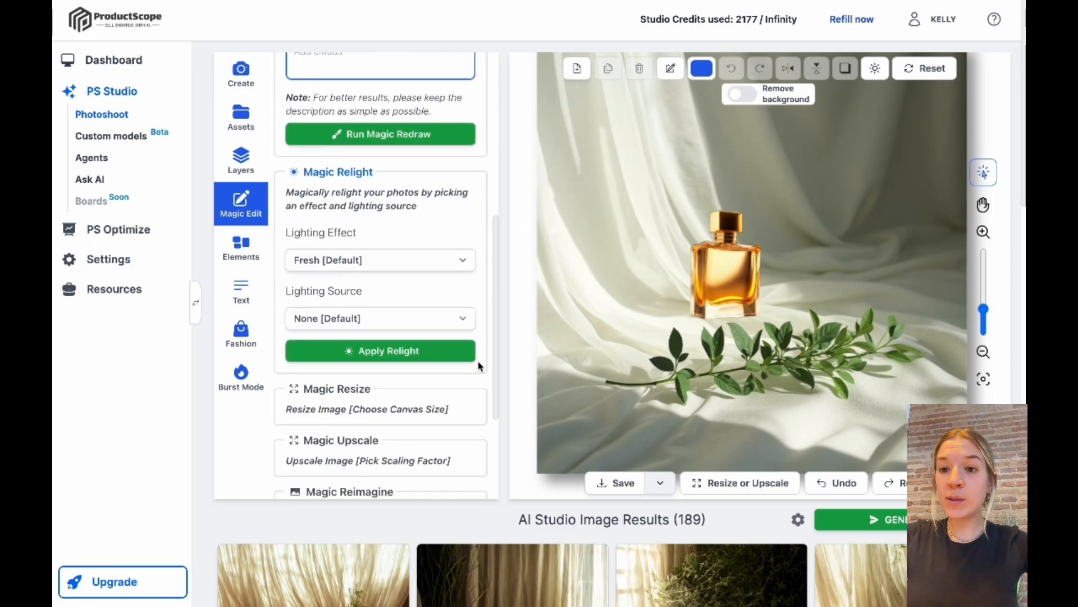
click(379, 260)
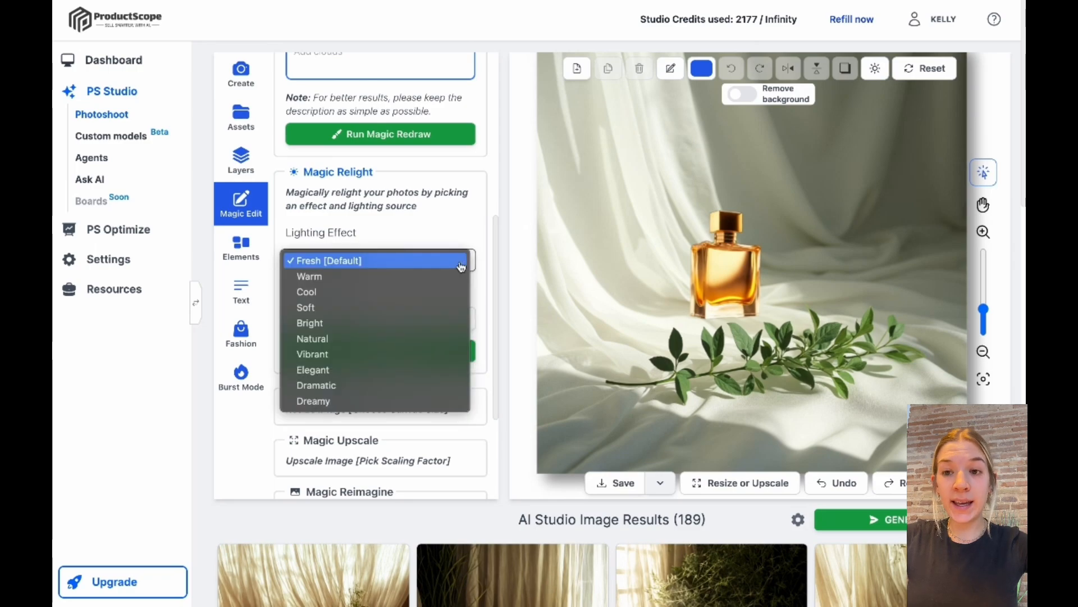
click(327, 260)
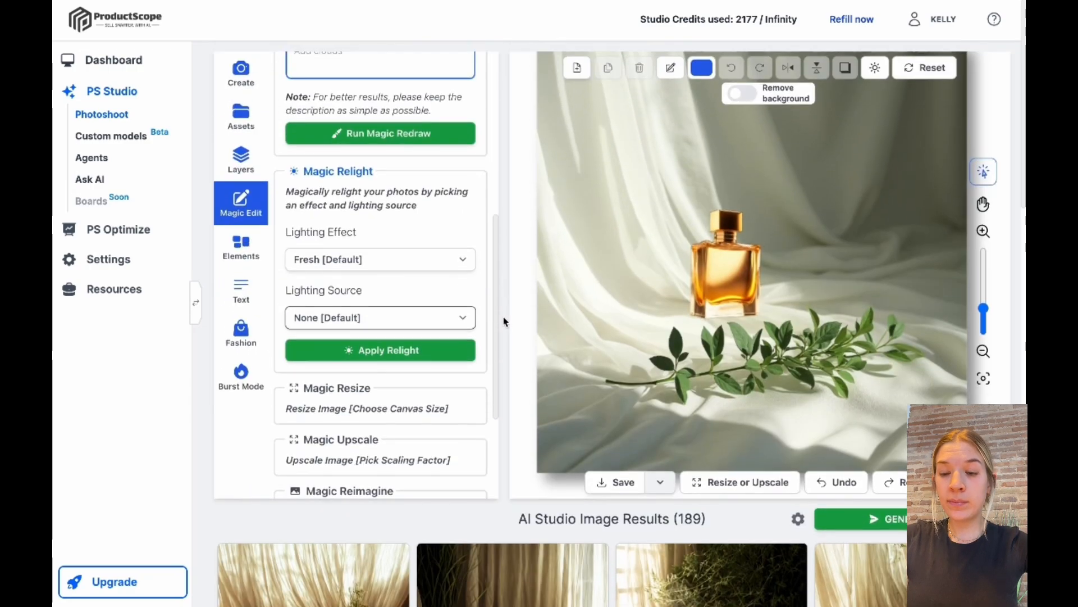
click(367, 408)
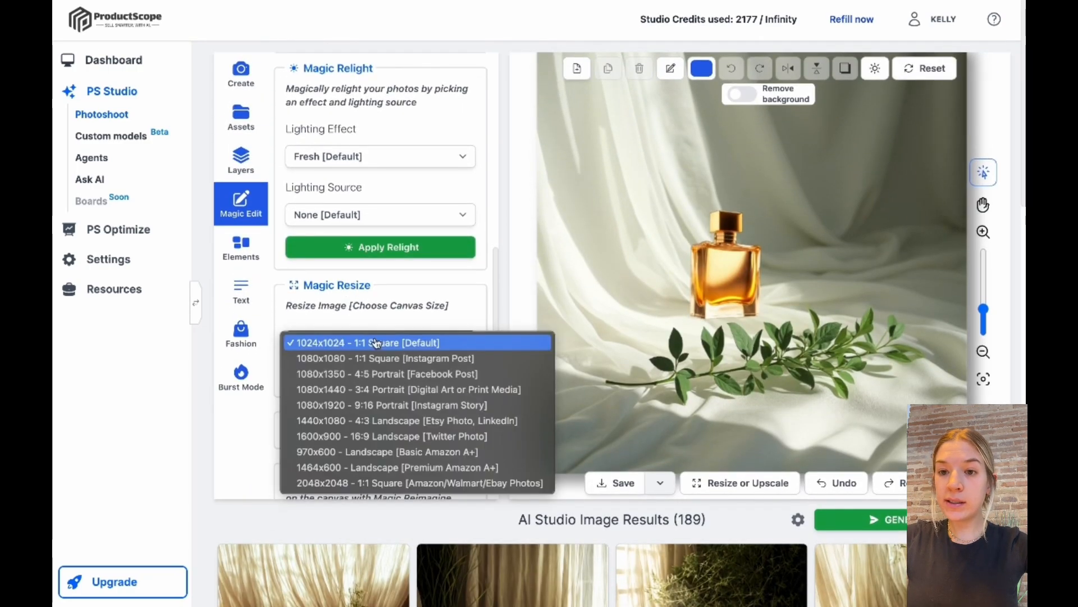
click(367, 343)
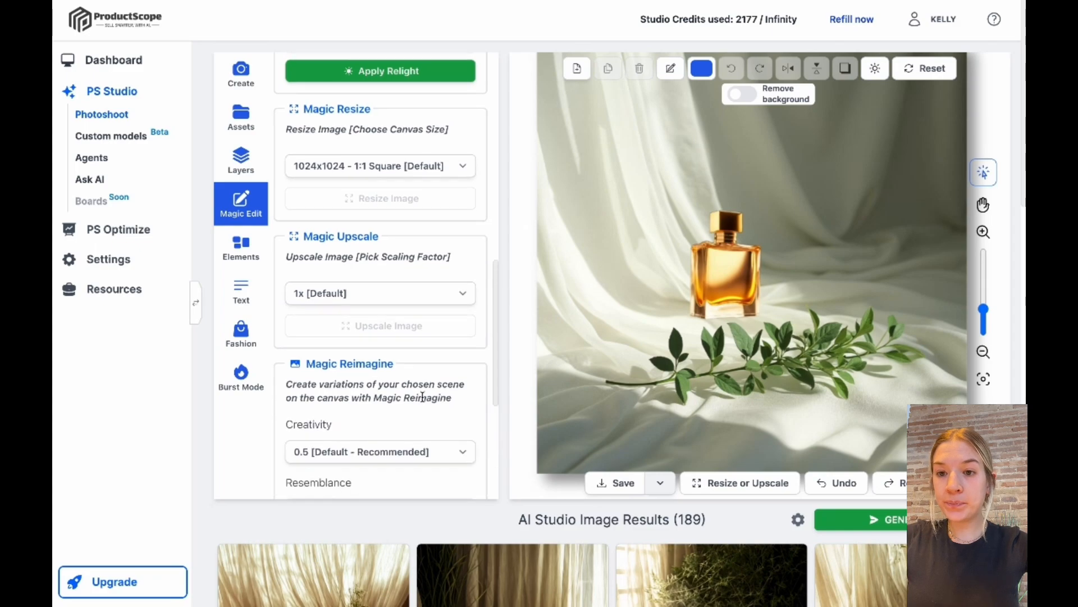
scroll(down, 3)
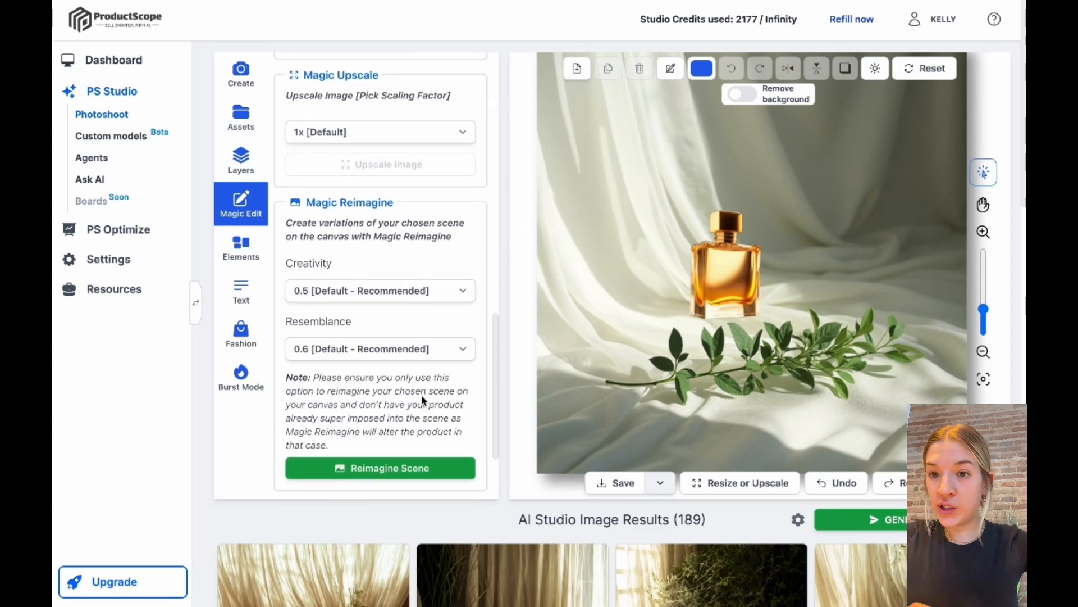
scroll(down, 3)
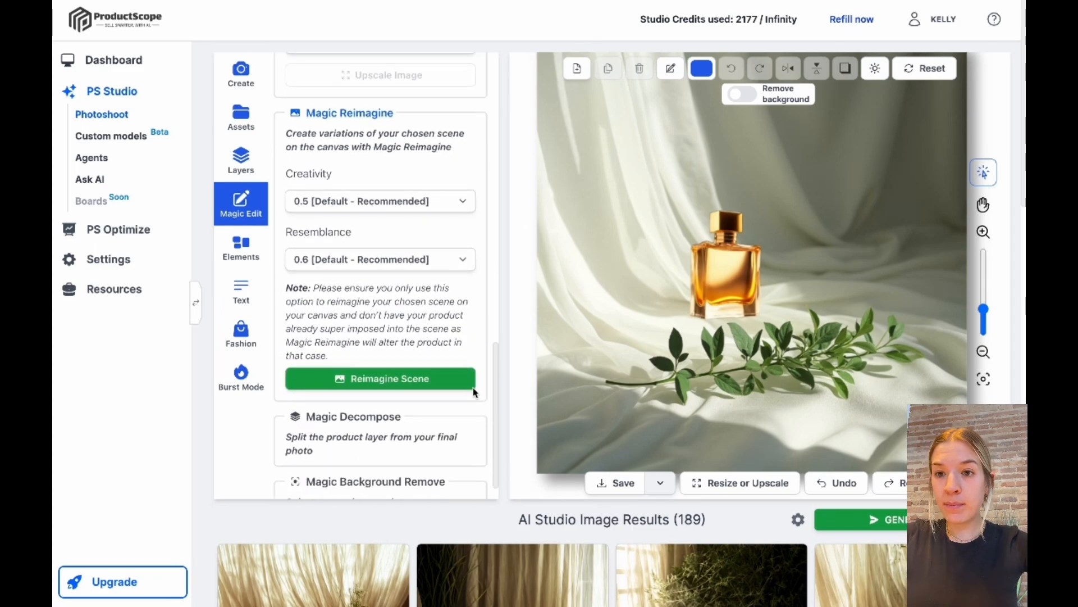
scroll(down, 3)
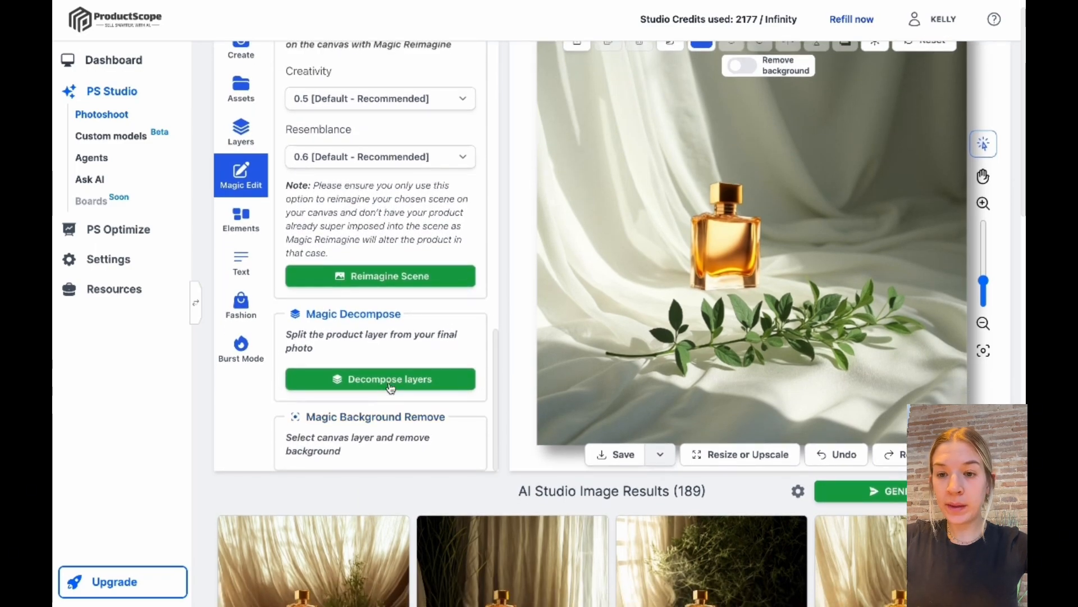
scroll(down, 3)
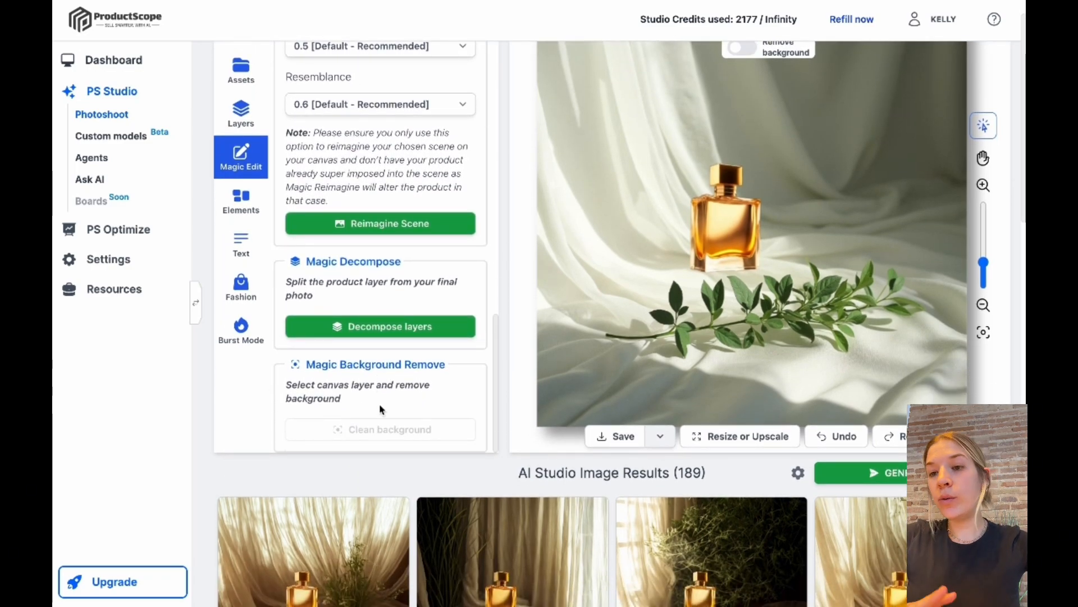
scroll(up, 3)
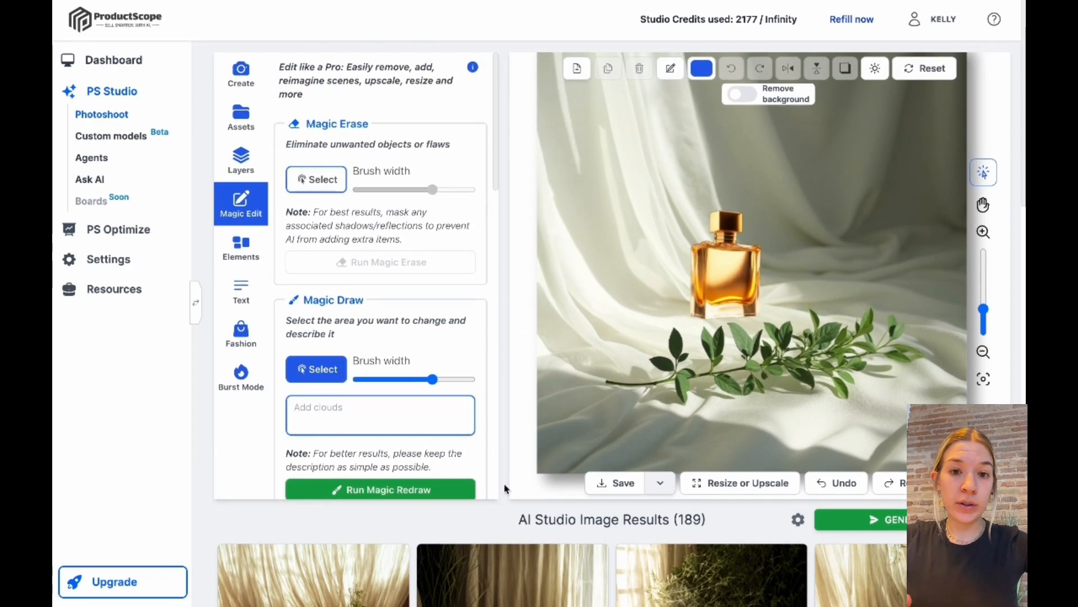
Step: On a new blank canvas, add the Vitamin C gummies bottle and citrus fruit clusters
click(114, 60)
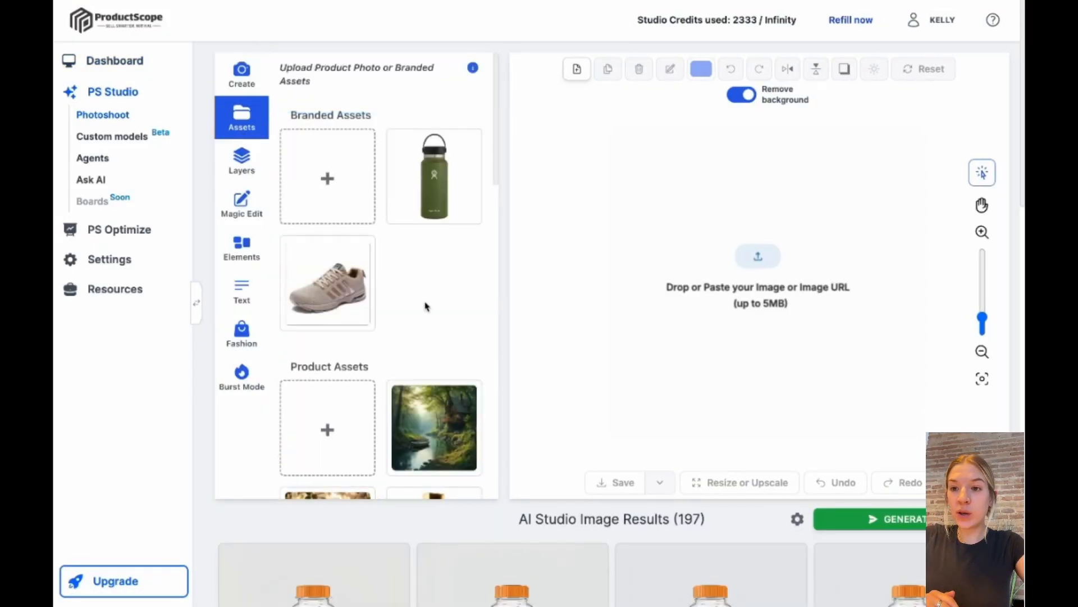
click(701, 69)
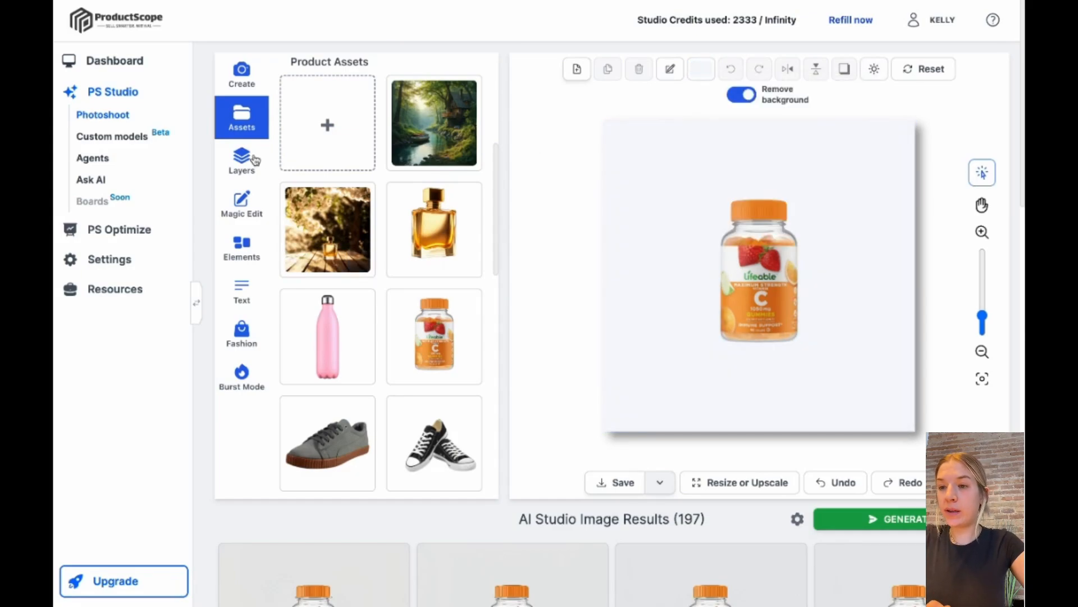
click(242, 247)
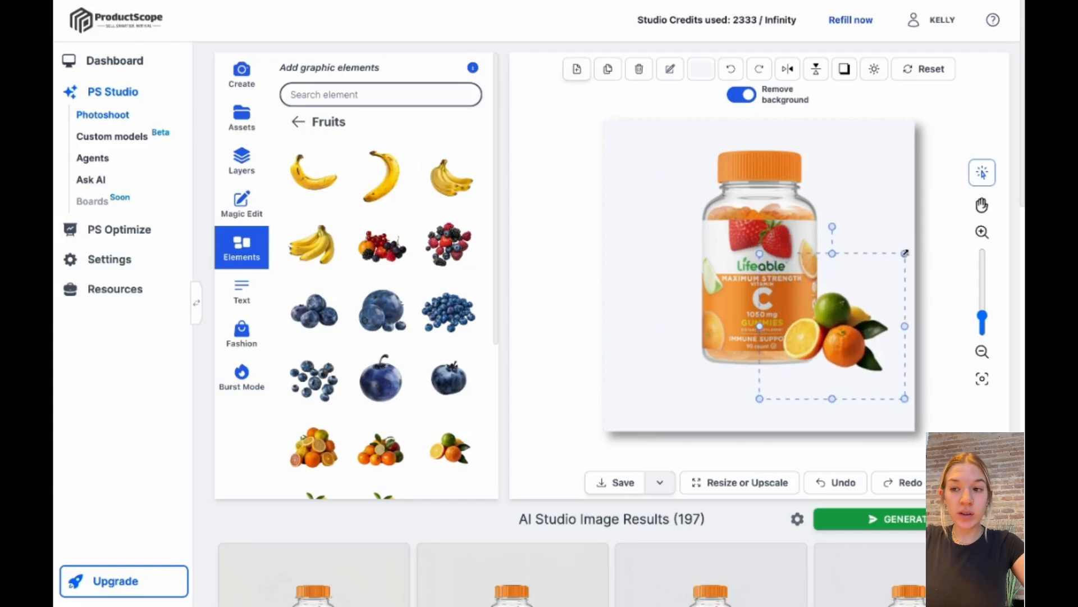
scroll(down, 3)
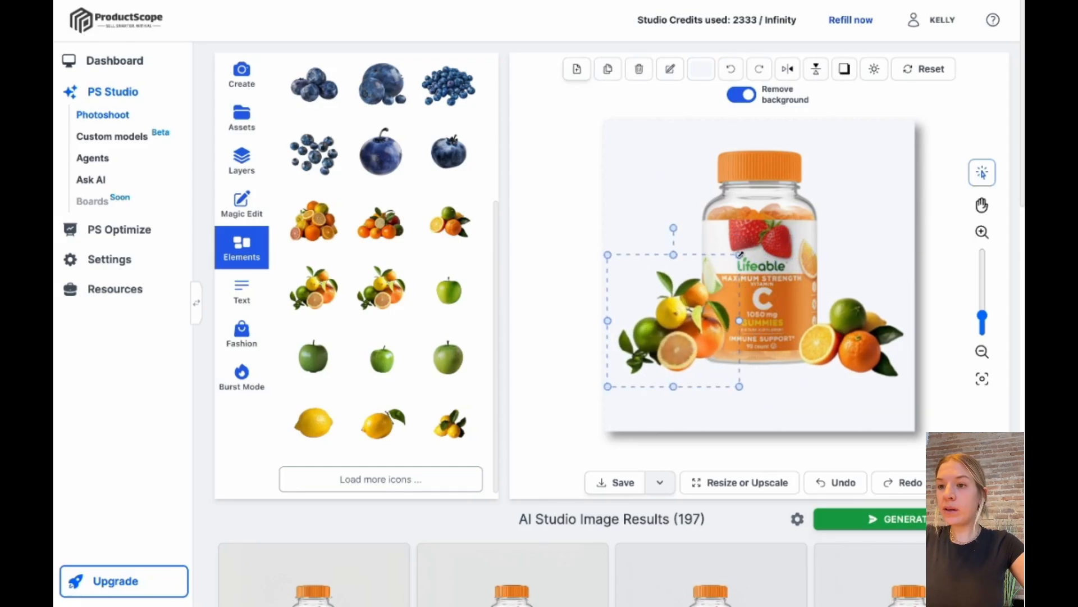
Step: Choose Jewelry Photoshoot in the Custom photoshoot settings and enlarge the canvas view
click(241, 74)
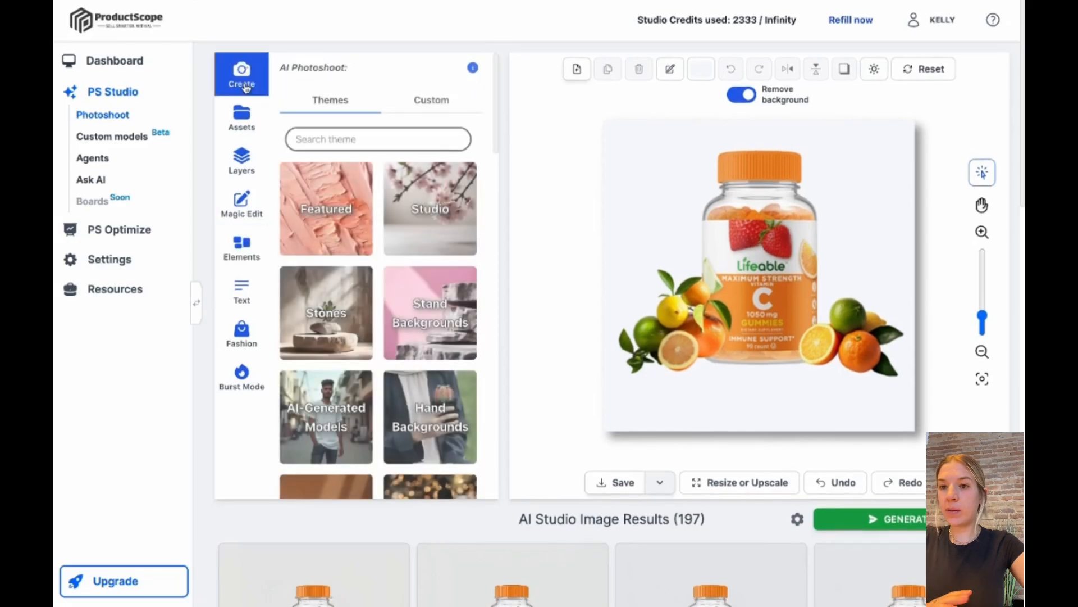
click(432, 100)
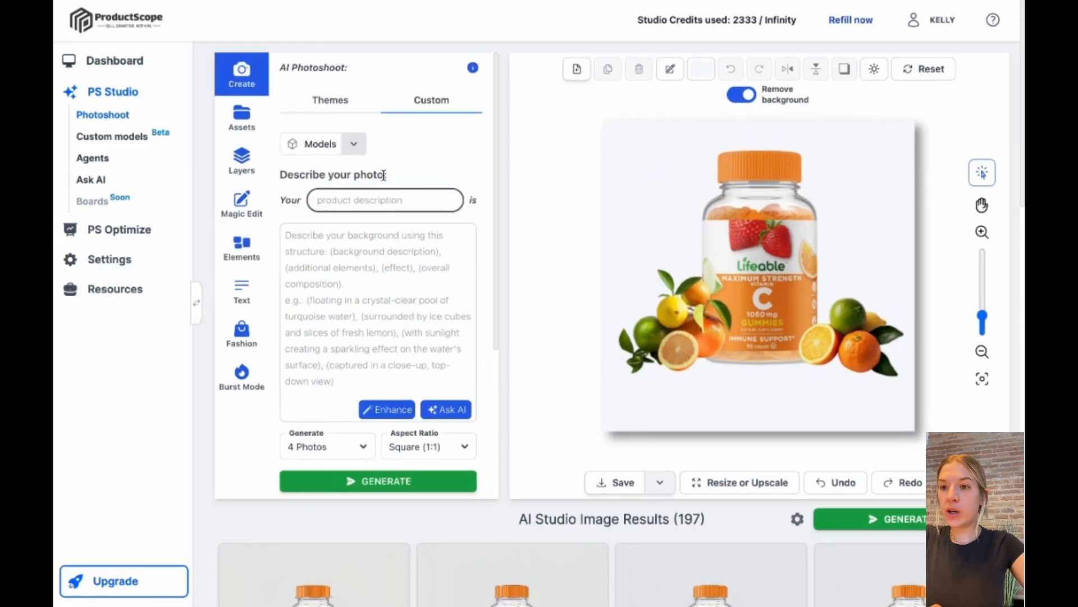
click(377, 480)
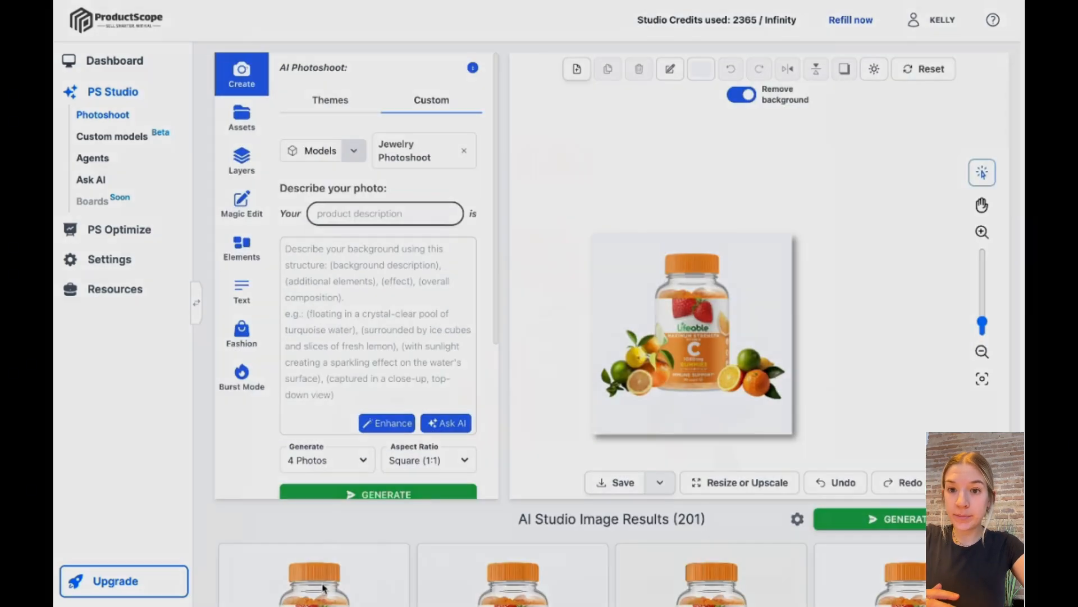
click(692, 336)
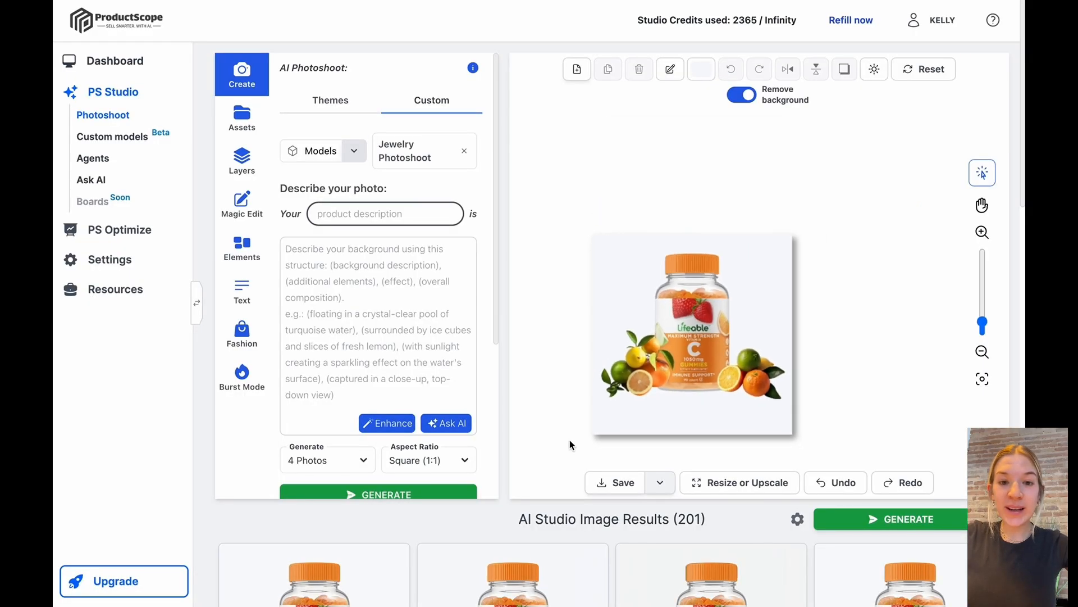
click(692, 334)
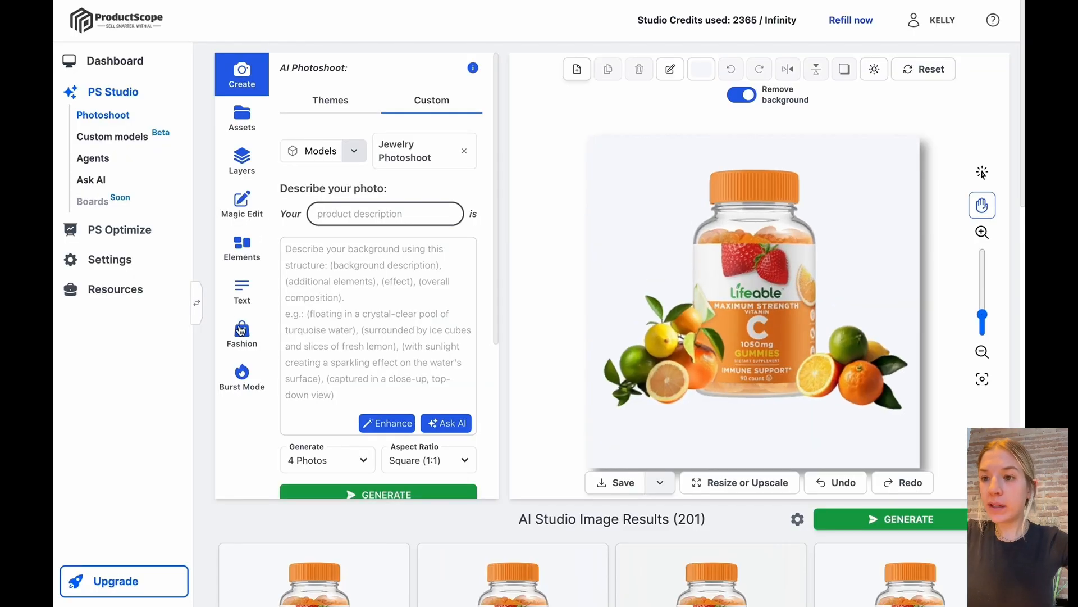
Step: Add an Adamina text box beneath the bottle and give it a blurred drop shadow
click(241, 290)
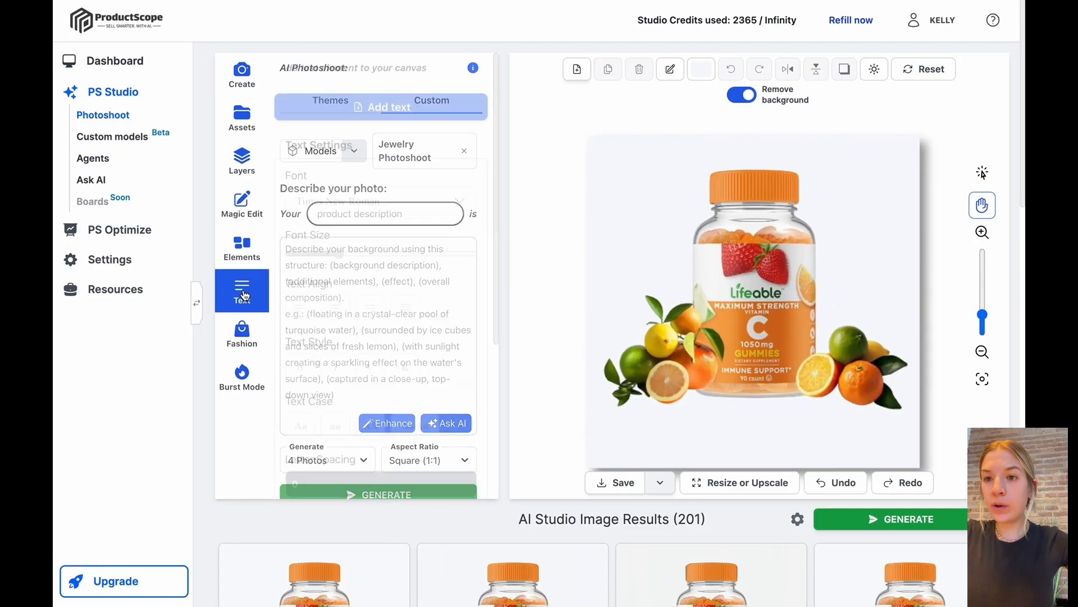
click(241, 290)
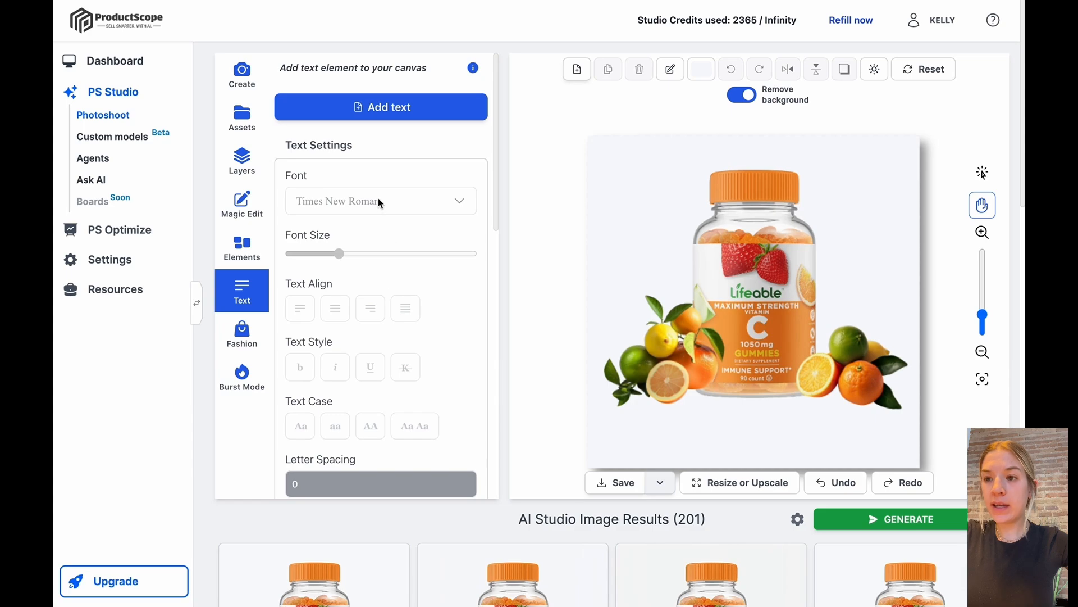
click(379, 200)
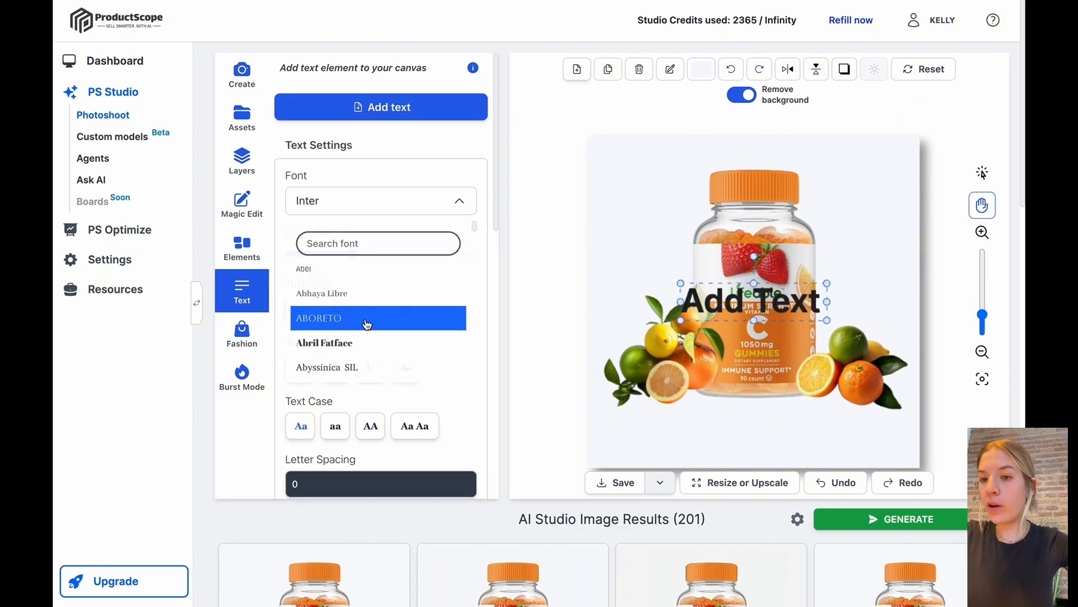
click(324, 342)
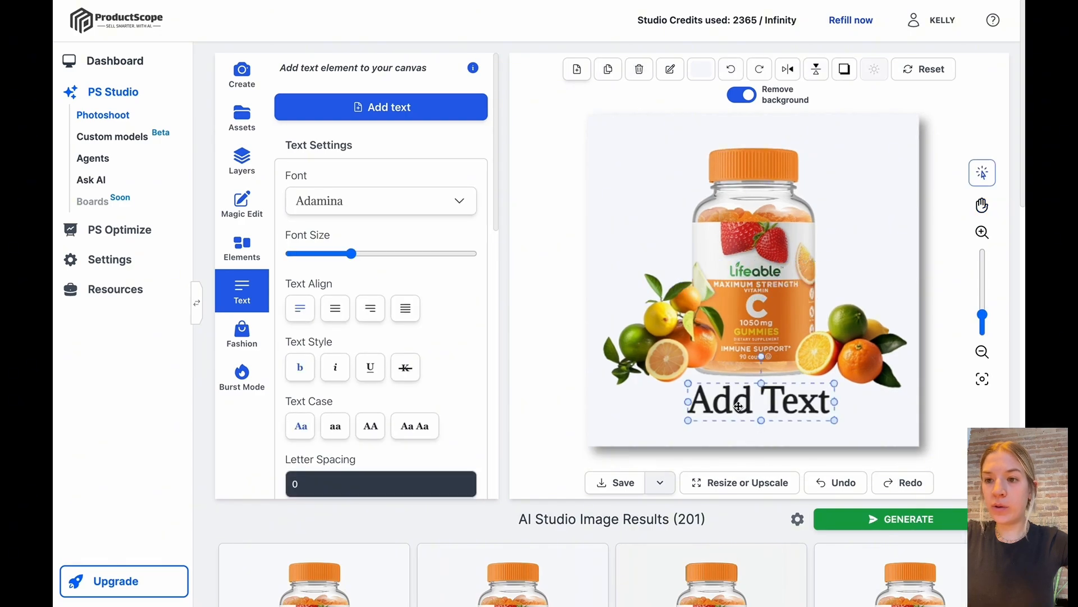
click(370, 315)
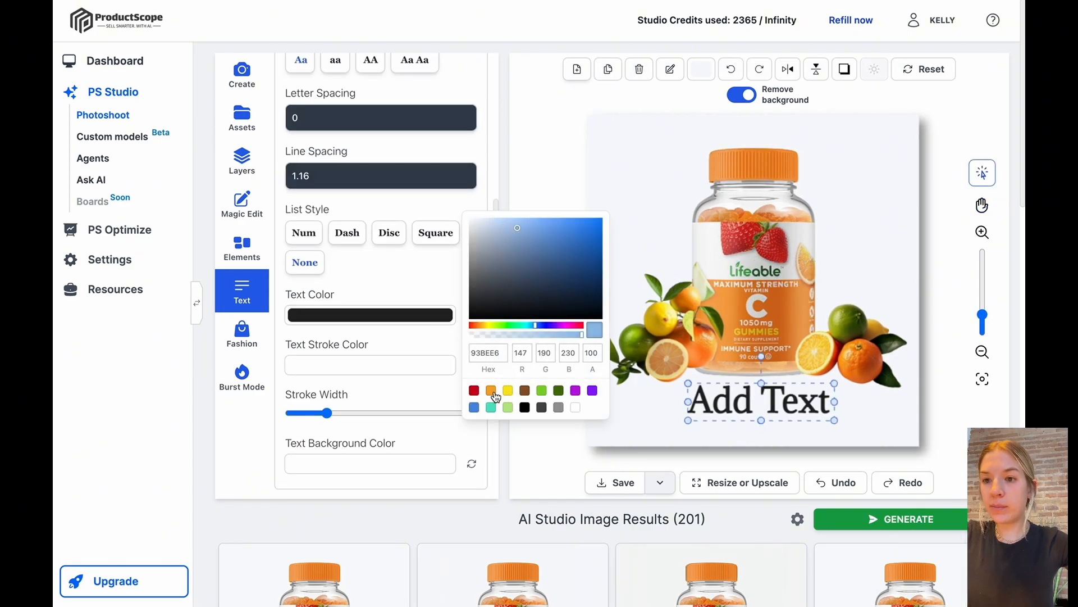
click(542, 407)
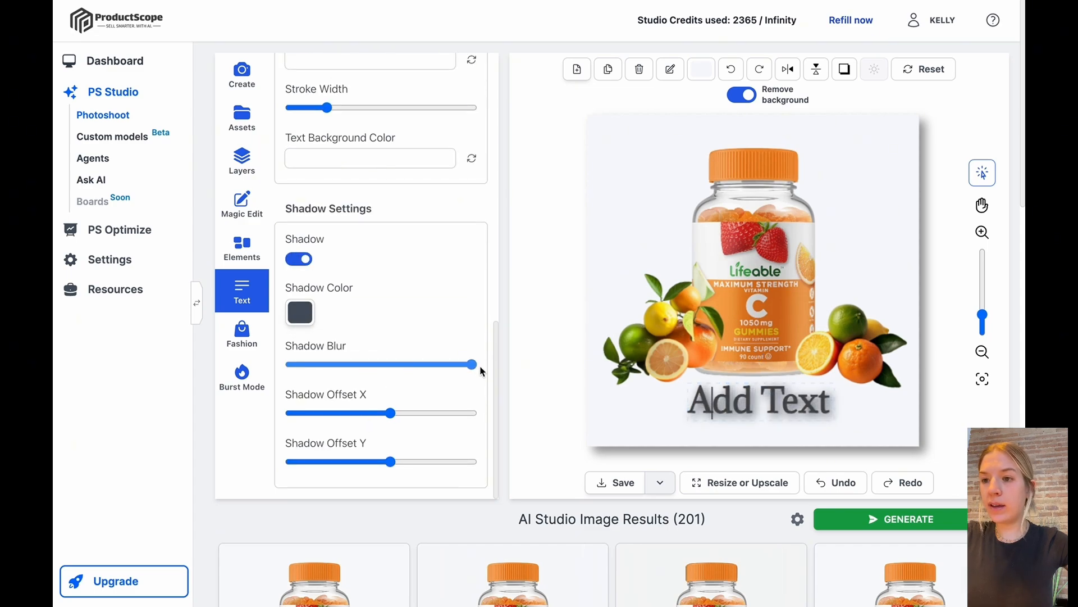
Step: Change the text to 'New Product Launch' and shrink the font size to fit one line
text(New)
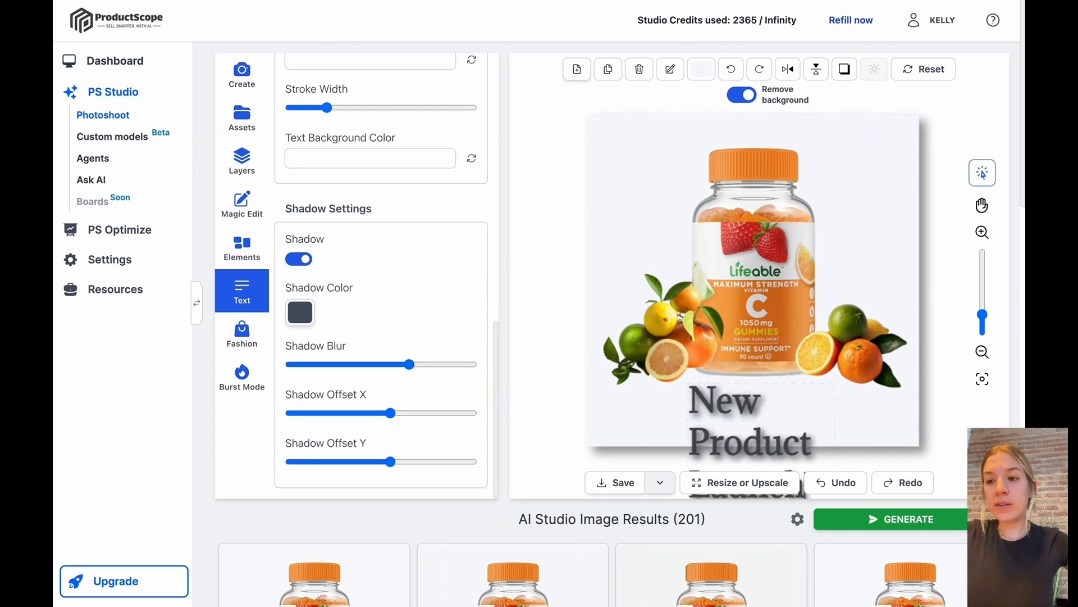
scroll(up, 3)
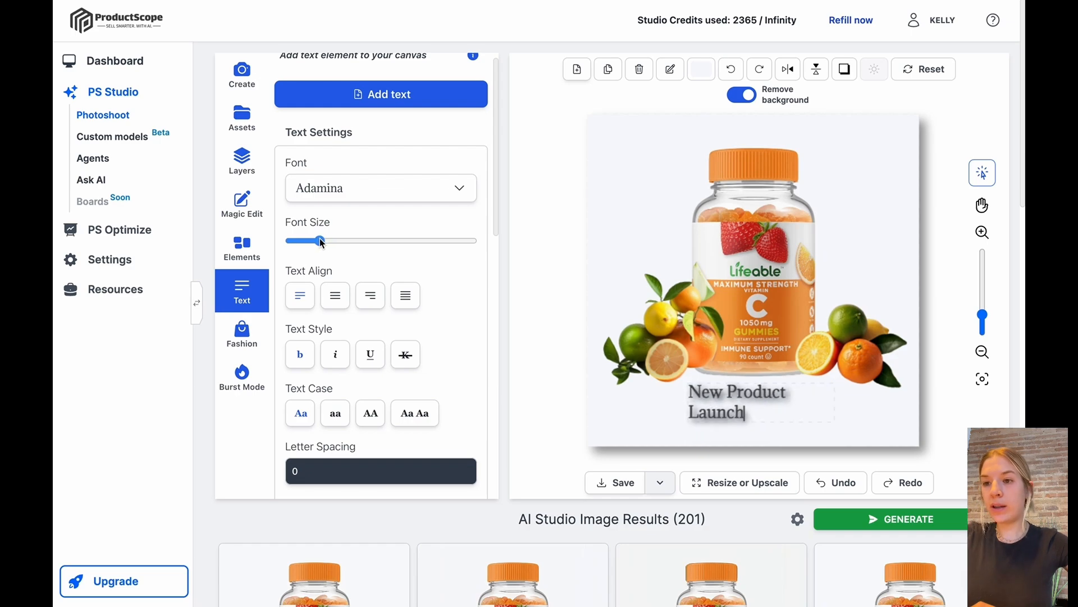
drag(319, 239, 313, 240)
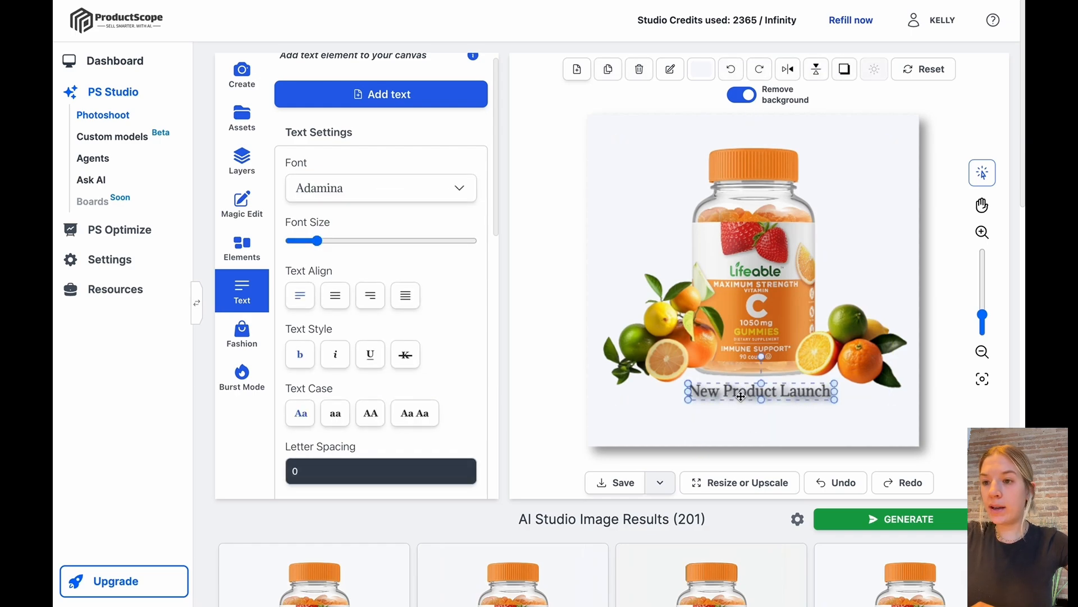
scroll(down, 3)
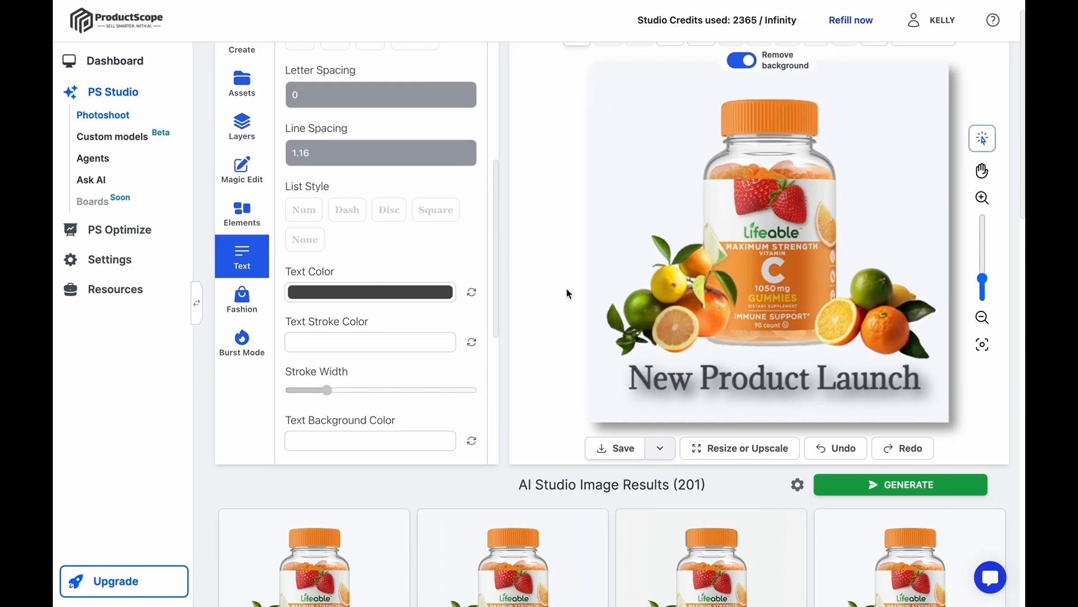